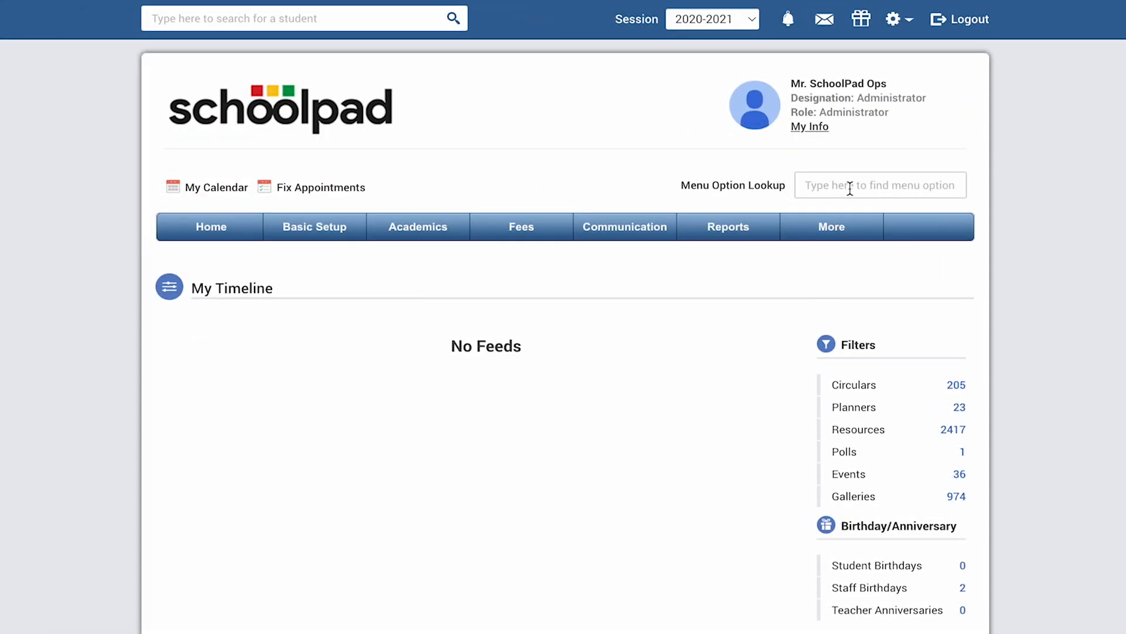
Find the Fee Due Report via the menu search and include all classes in it.
{"action": "type", "text": "fe"}
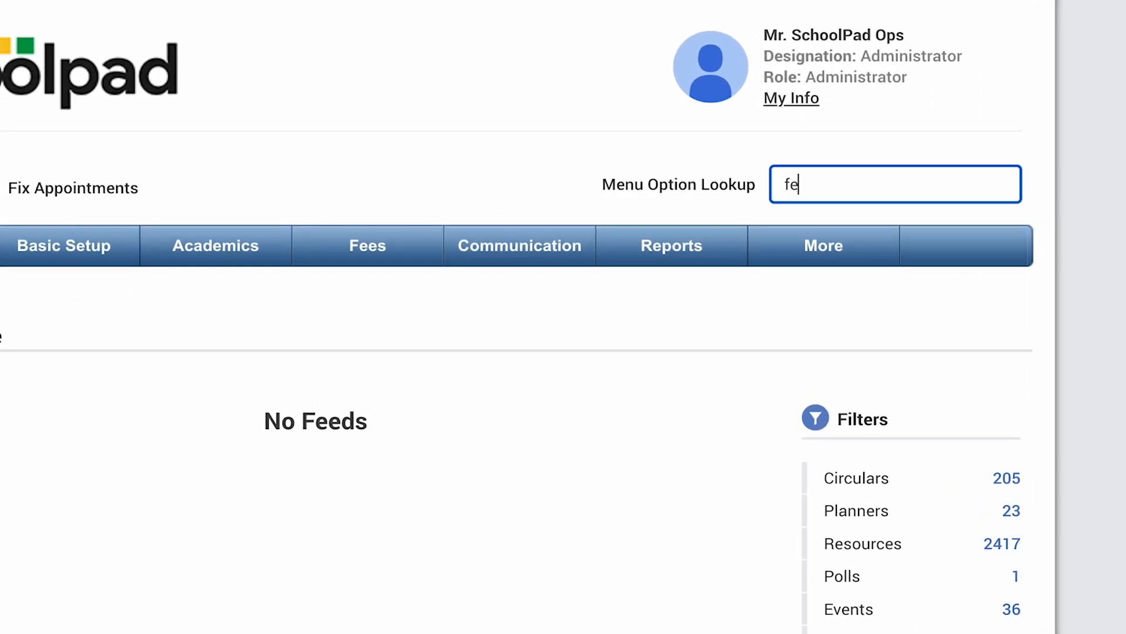
{"action": "type", "text": "e due report"}
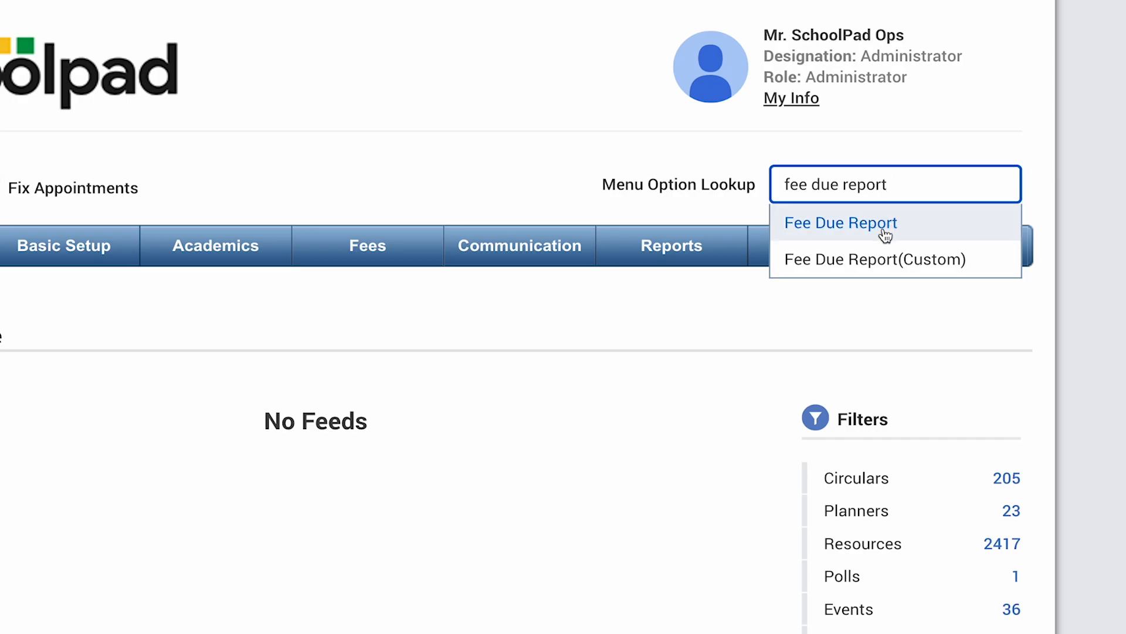
{"action": "left_click", "coordinate": [840, 223]}
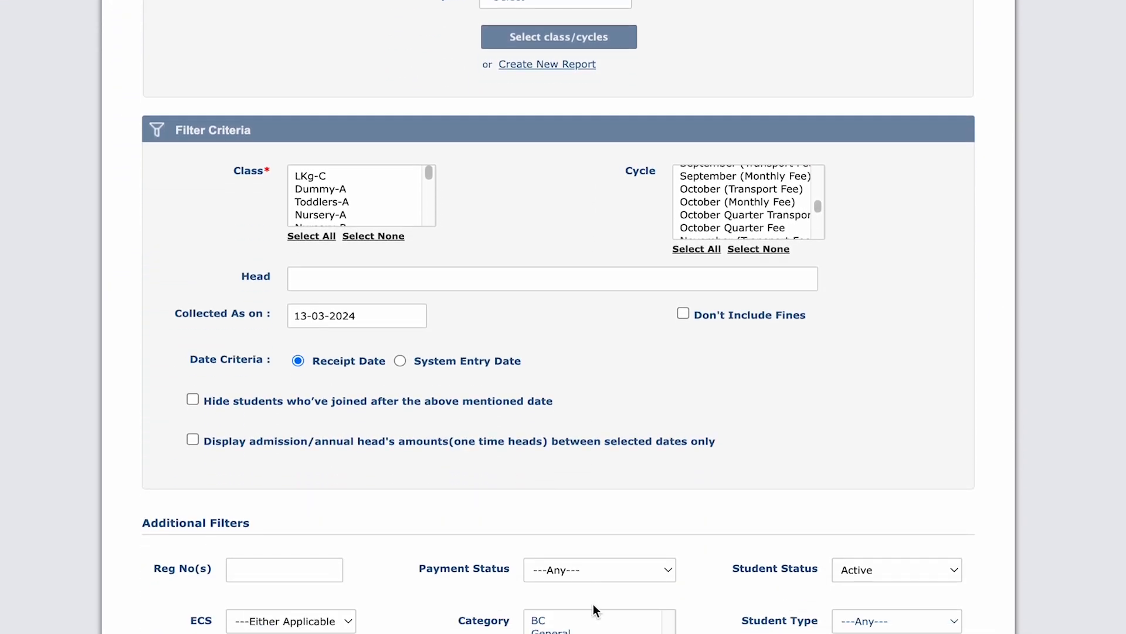
{"action": "scroll", "scroll_direction": "down", "scroll_amount": 3}
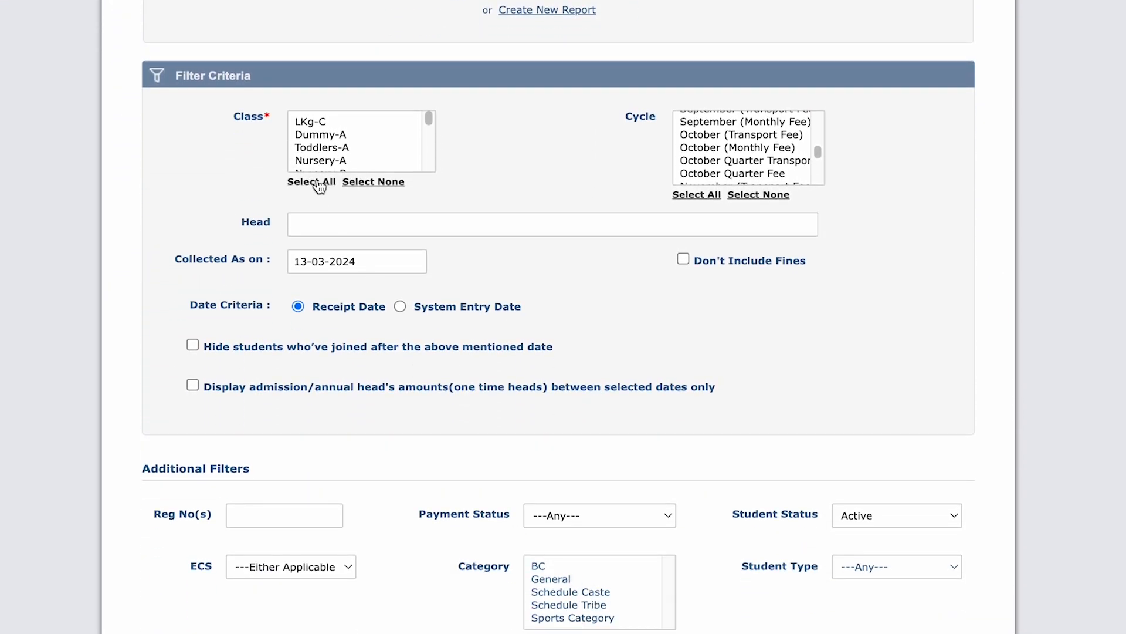
{"action": "left_click", "coordinate": [311, 181]}
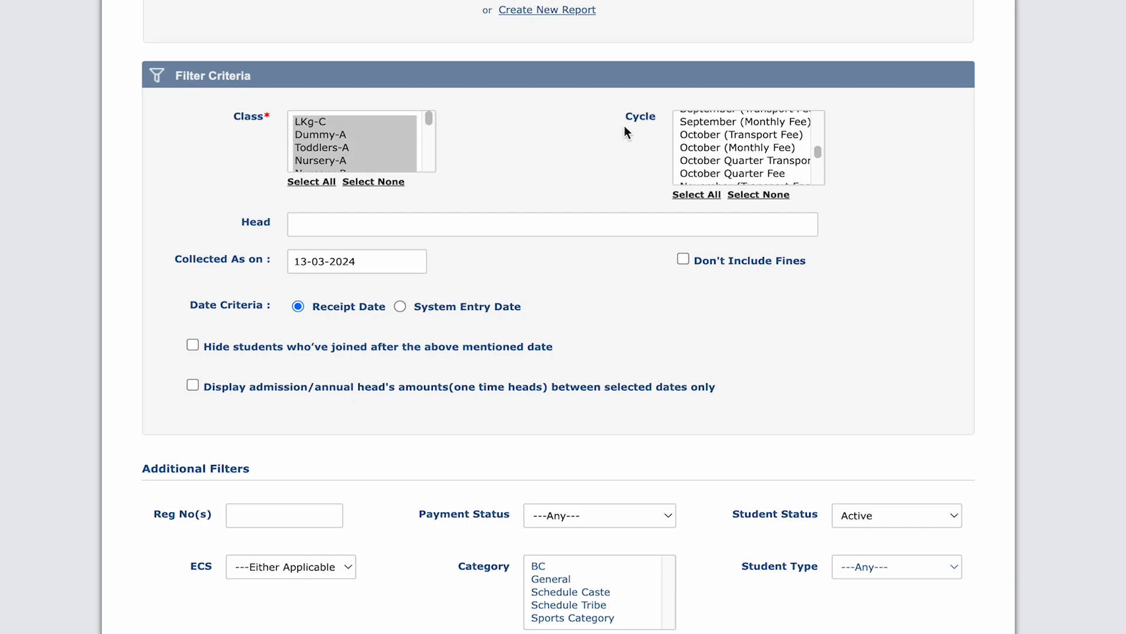
{"action": "scroll", "scroll_direction": "up", "scroll_amount": 3}
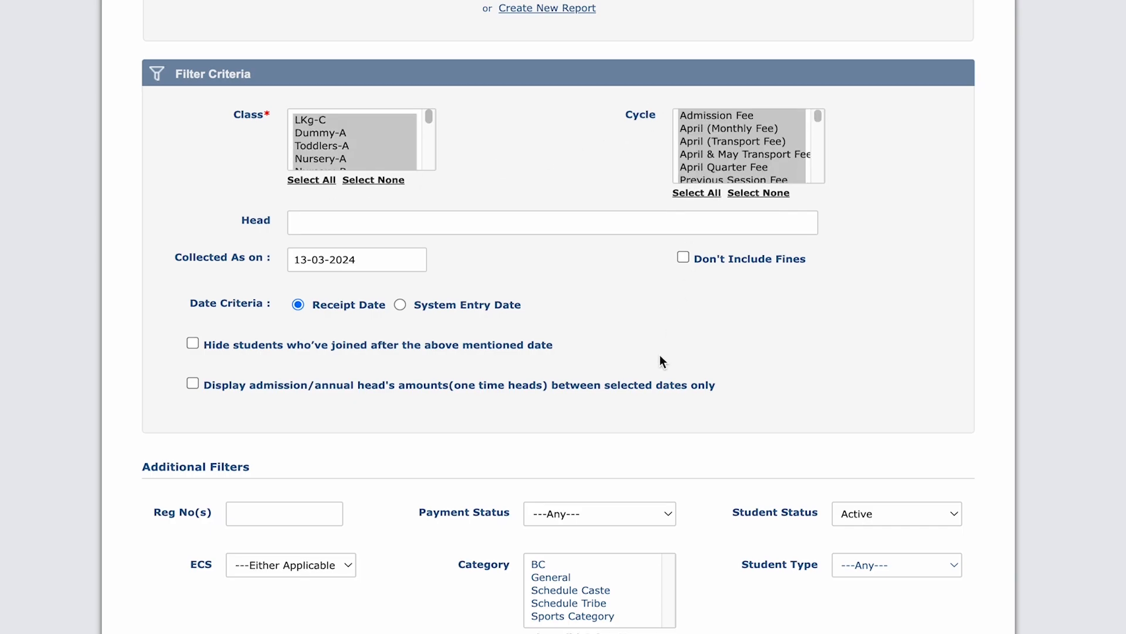
Limit the report to outstanding fees, consolidate all cycles, and export it as Excel.
{"action": "left_click", "coordinate": [599, 512]}
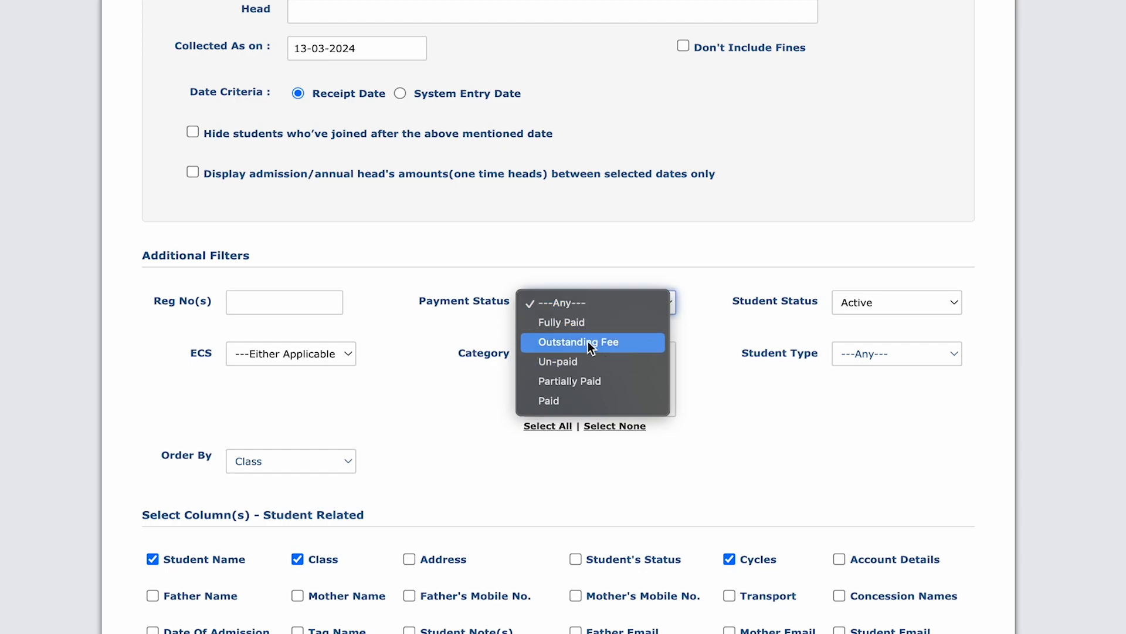
{"action": "left_click", "coordinate": [578, 341]}
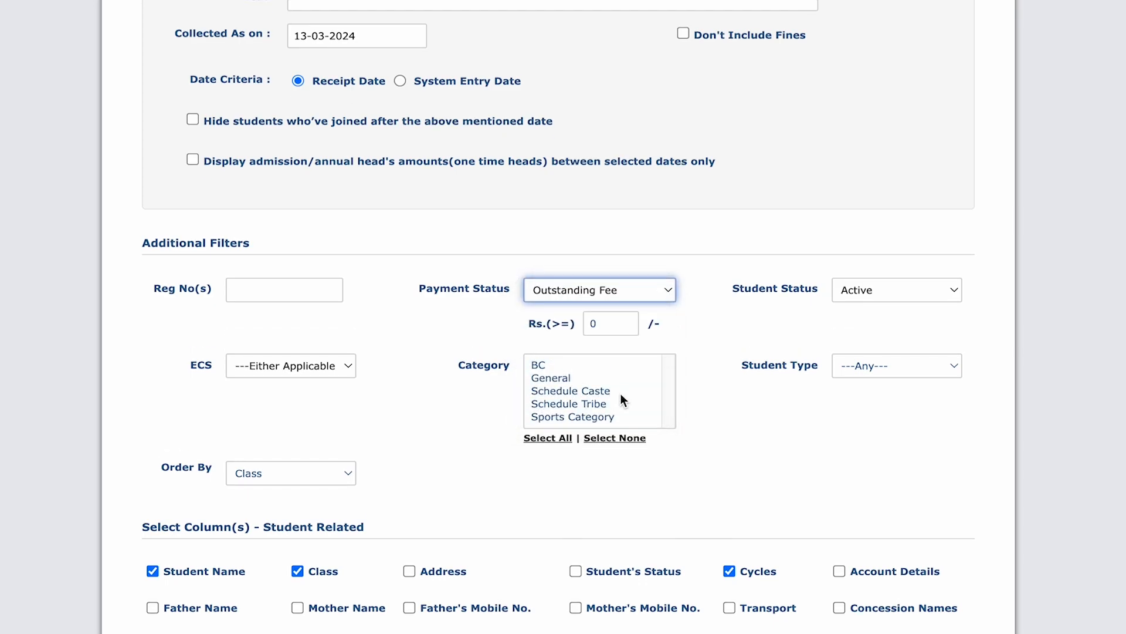
{"action": "scroll", "scroll_direction": "down", "scroll_amount": 3}
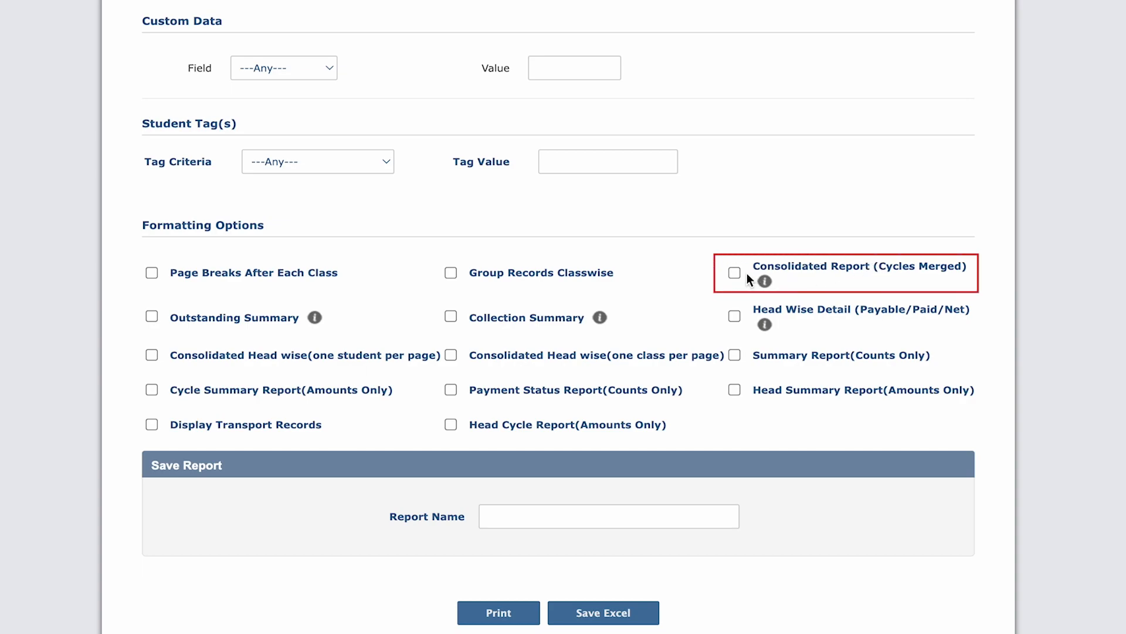
{"action": "left_click", "coordinate": [734, 271]}
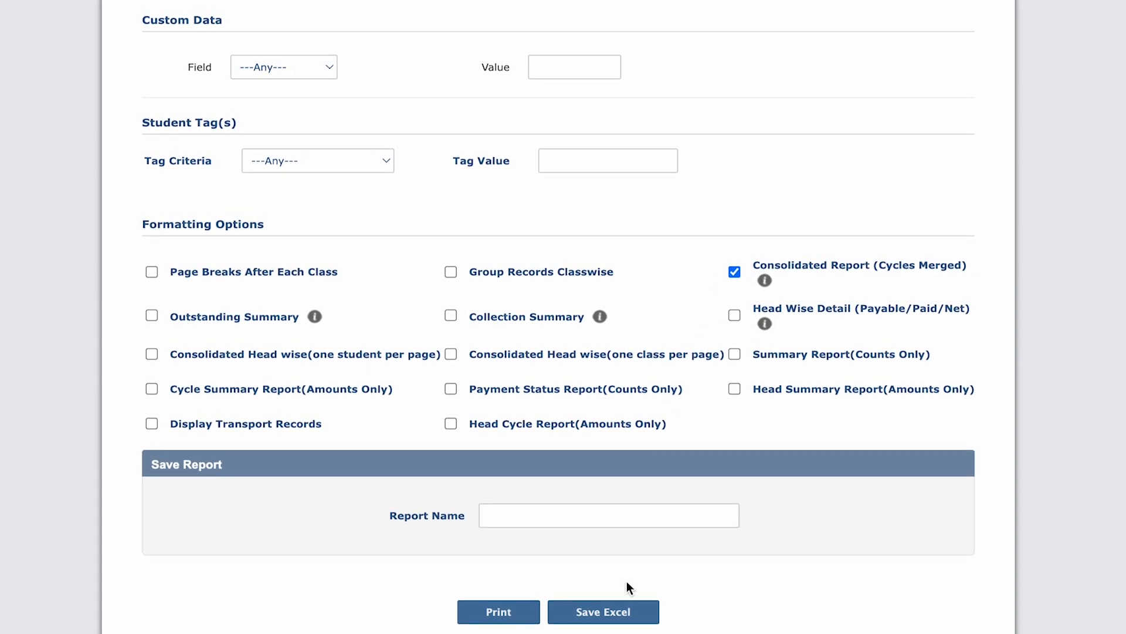
{"action": "left_click", "coordinate": [603, 613]}
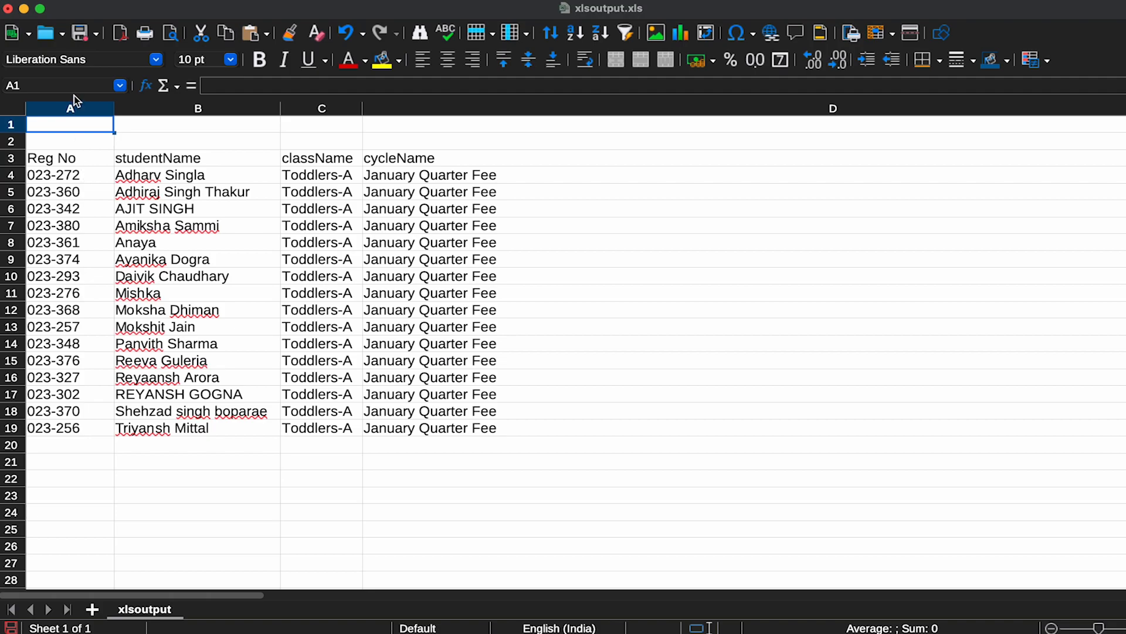
Review the exported sheet's Reg No and short (outstanding amount) columns.
{"action": "left_click", "coordinate": [69, 108]}
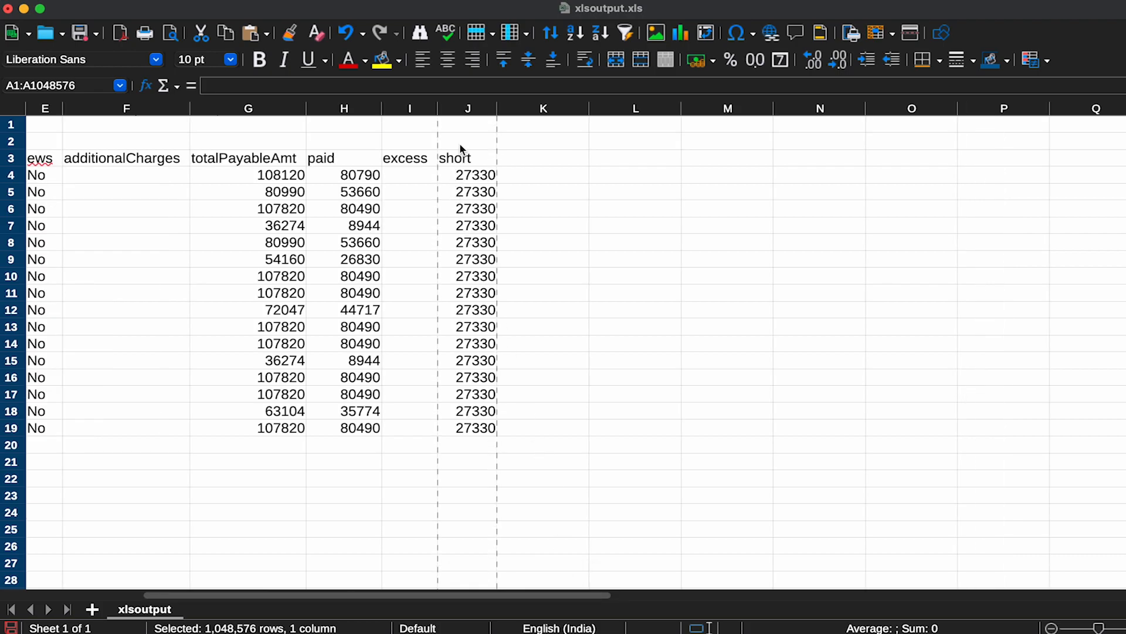
{"action": "left_click", "coordinate": [467, 108]}
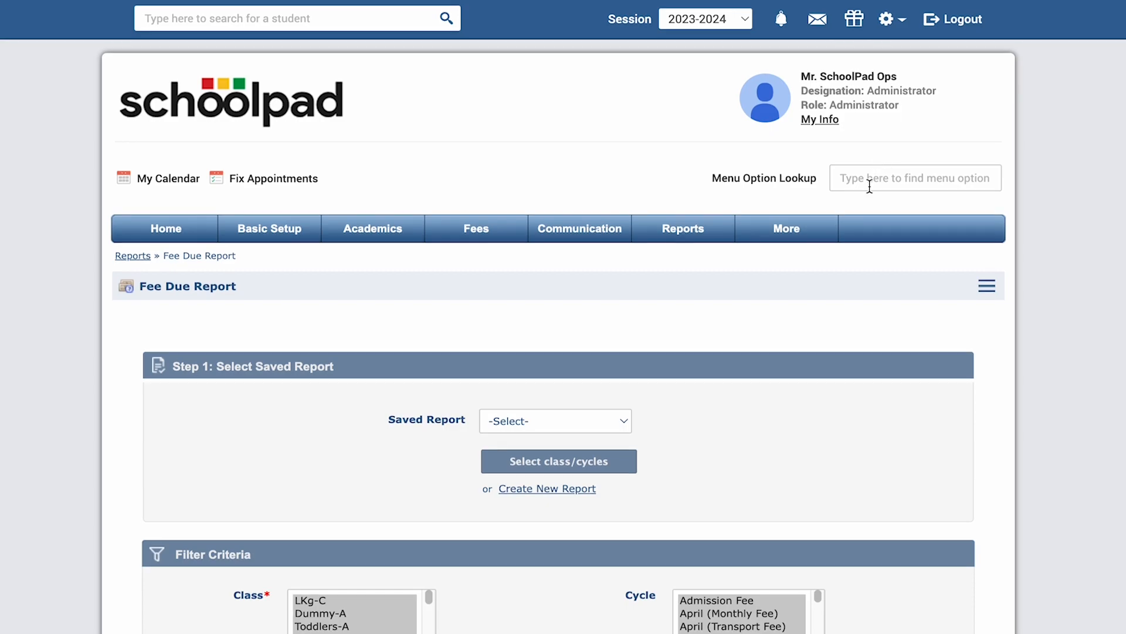
Reach Create Fee Heads through the menu search and start a new fee head record.
{"action": "left_click", "coordinate": [916, 177]}
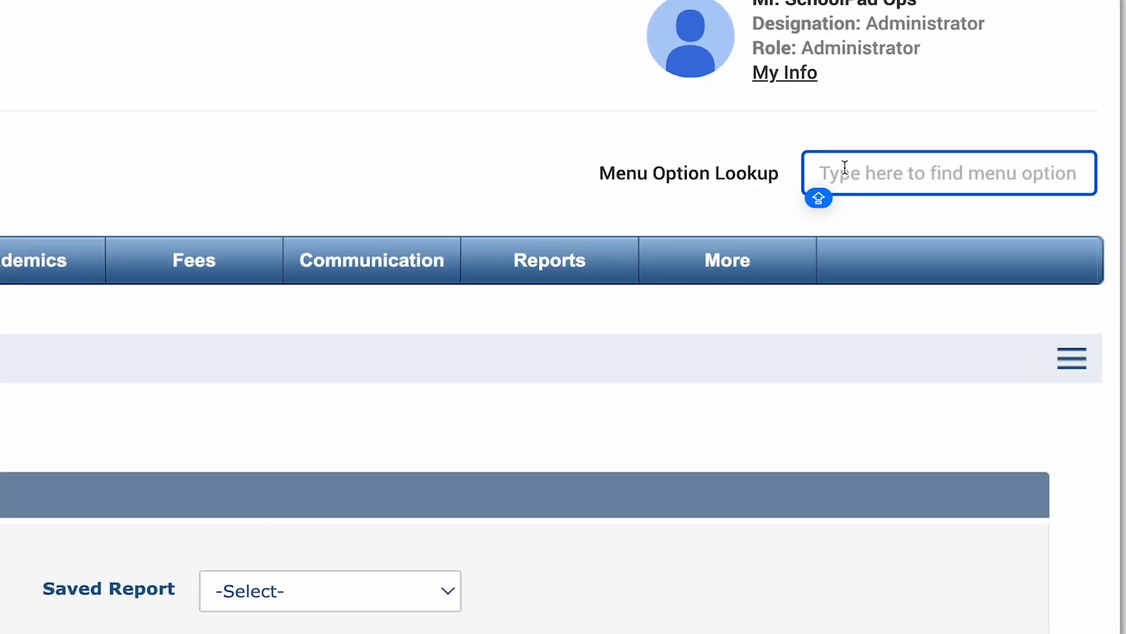
{"action": "type", "text": "CREATE"}
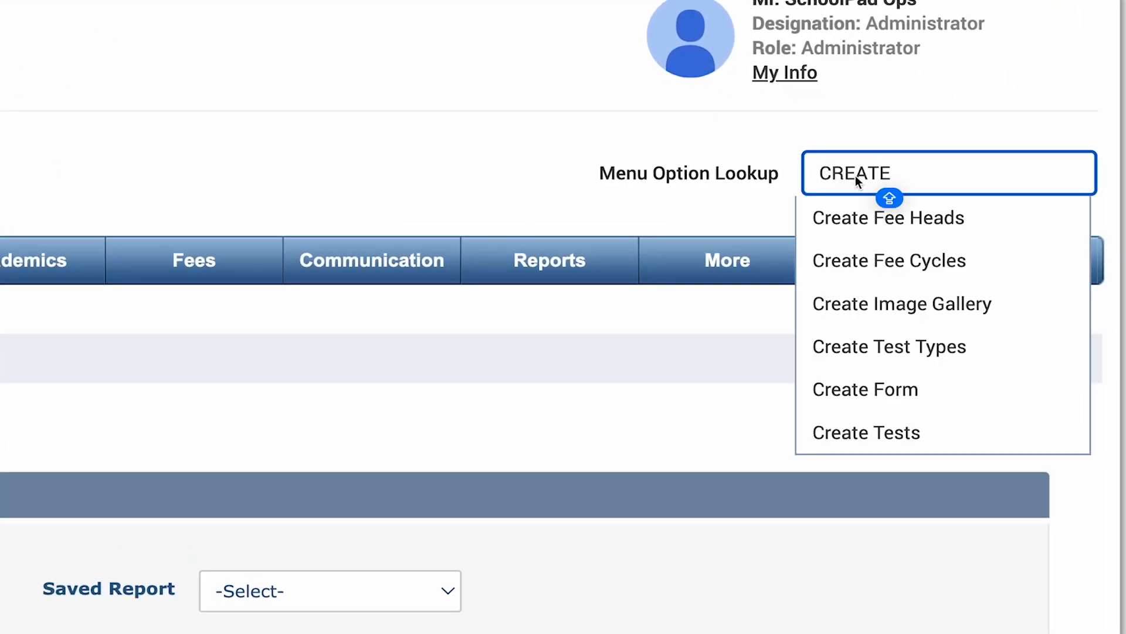
{"action": "left_click", "coordinate": [888, 218]}
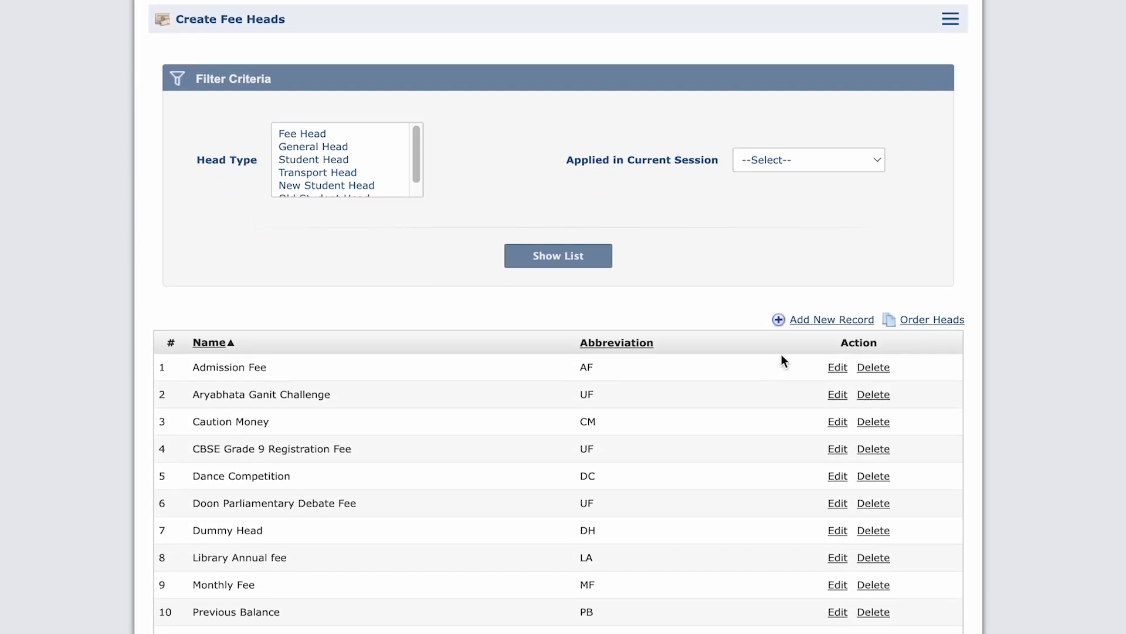
{"action": "left_click", "coordinate": [831, 319]}
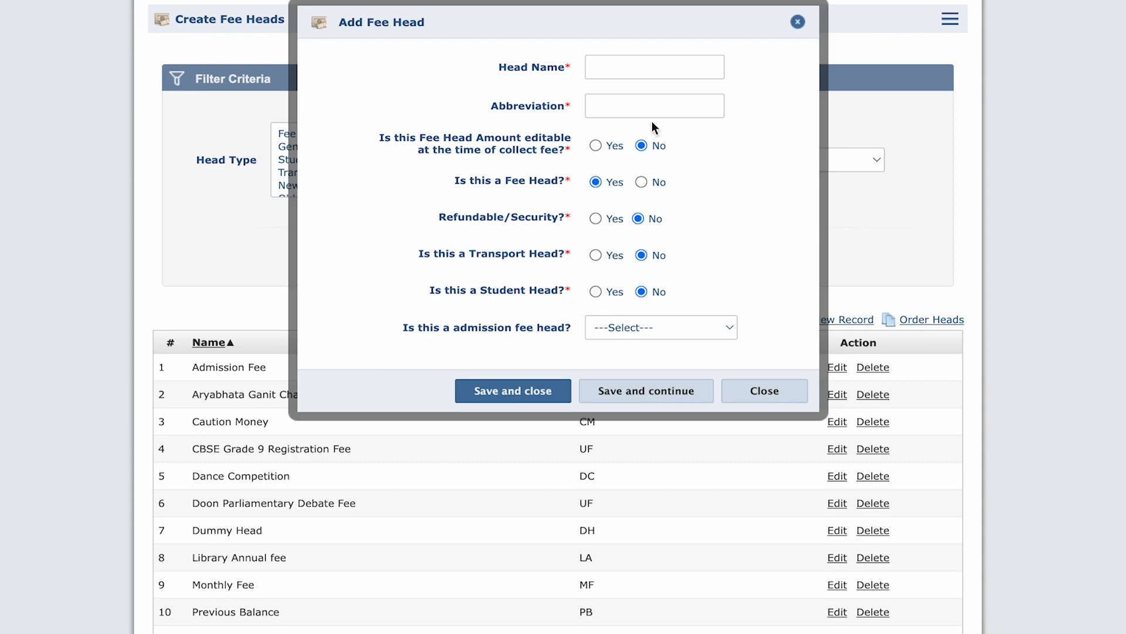
Fill the new fee head as Opening balance with abbreviation OB.
{"action": "type", "text": "Opening balance"}
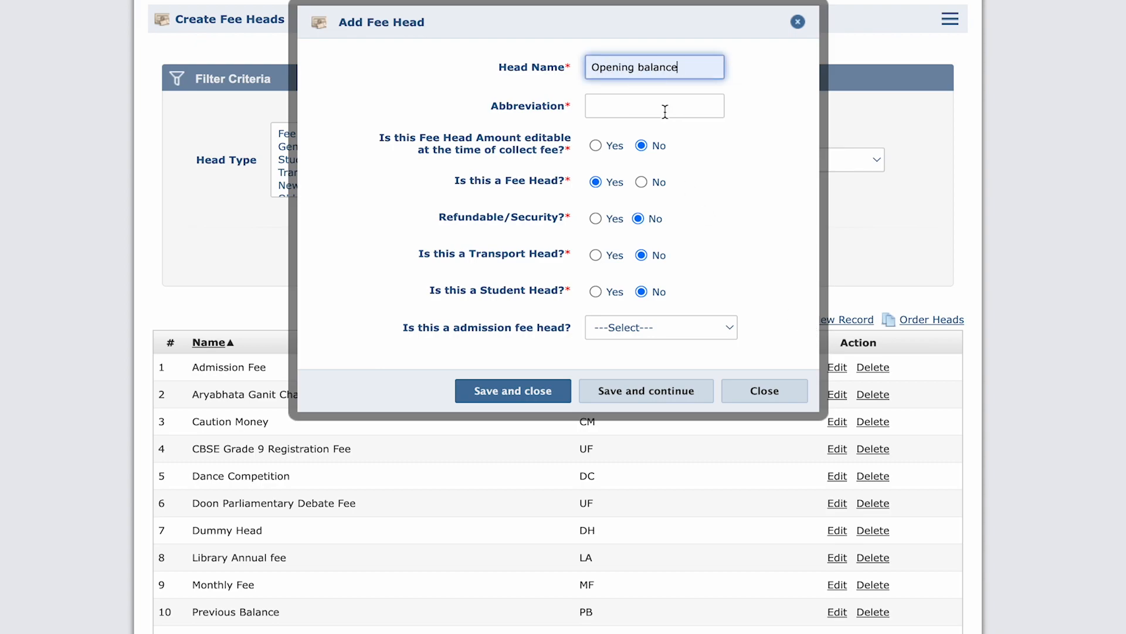
{"action": "type", "text": "OB"}
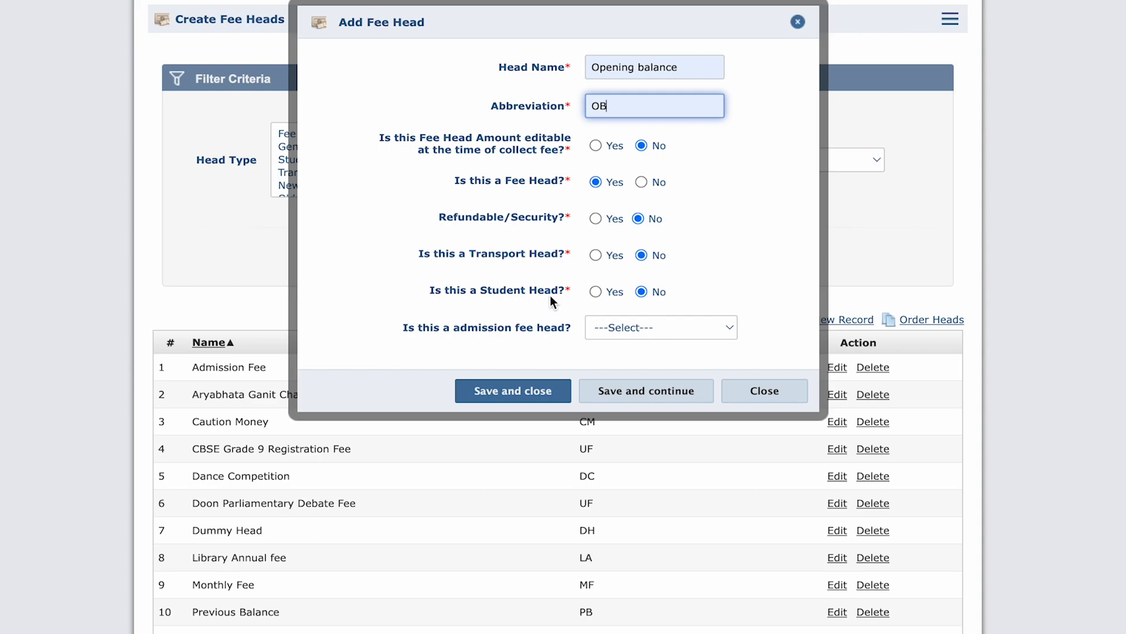
{"action": "left_click", "coordinate": [596, 291]}
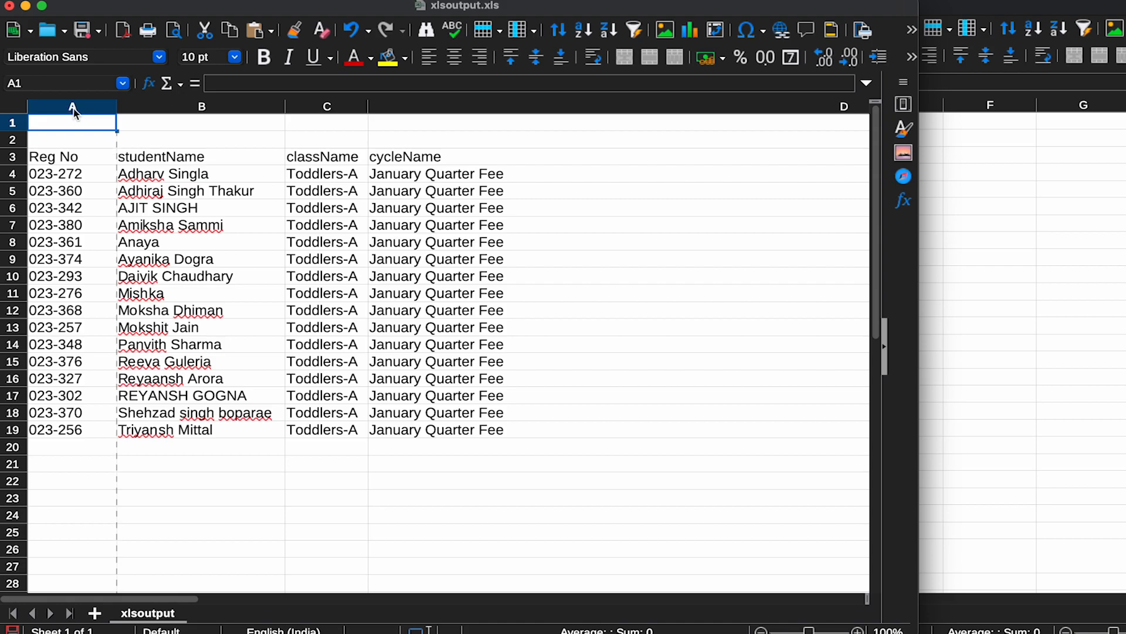
Keep the Reg No and short amount columns for the dues sheet to be saved.
{"action": "left_click", "coordinate": [72, 105]}
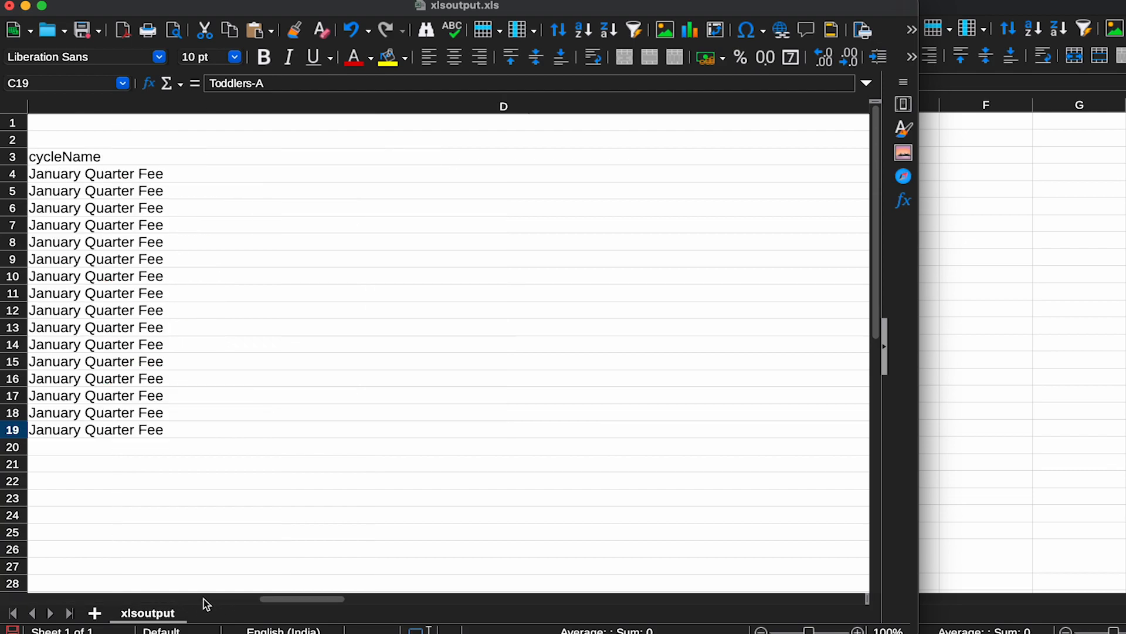
{"action": "left_click", "coordinate": [474, 107]}
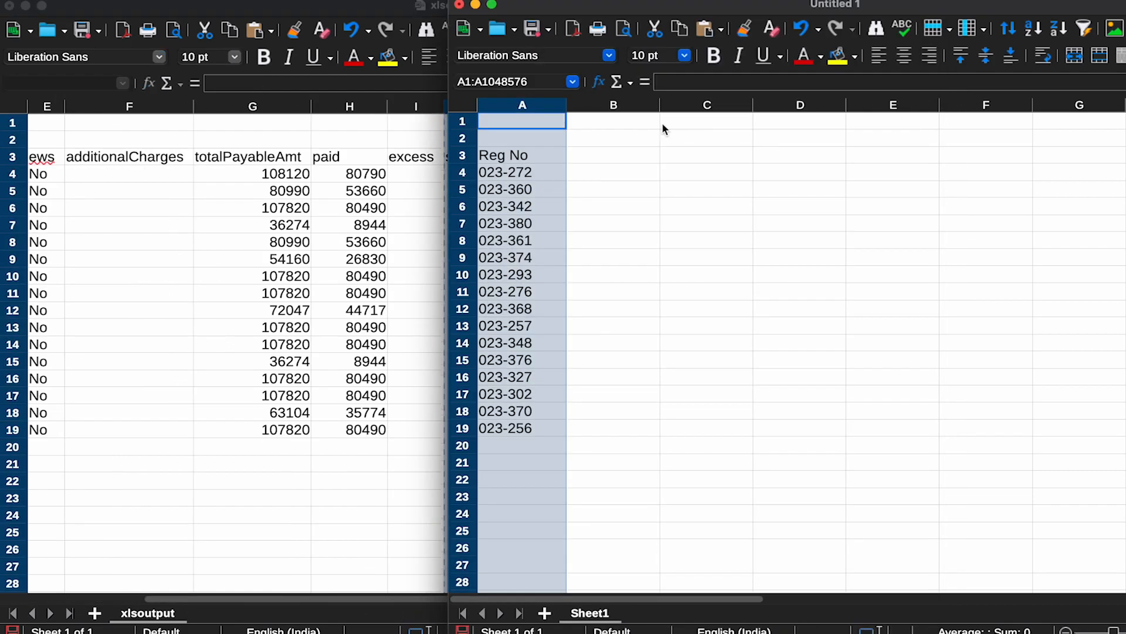
{"action": "left_click", "coordinate": [550, 29]}
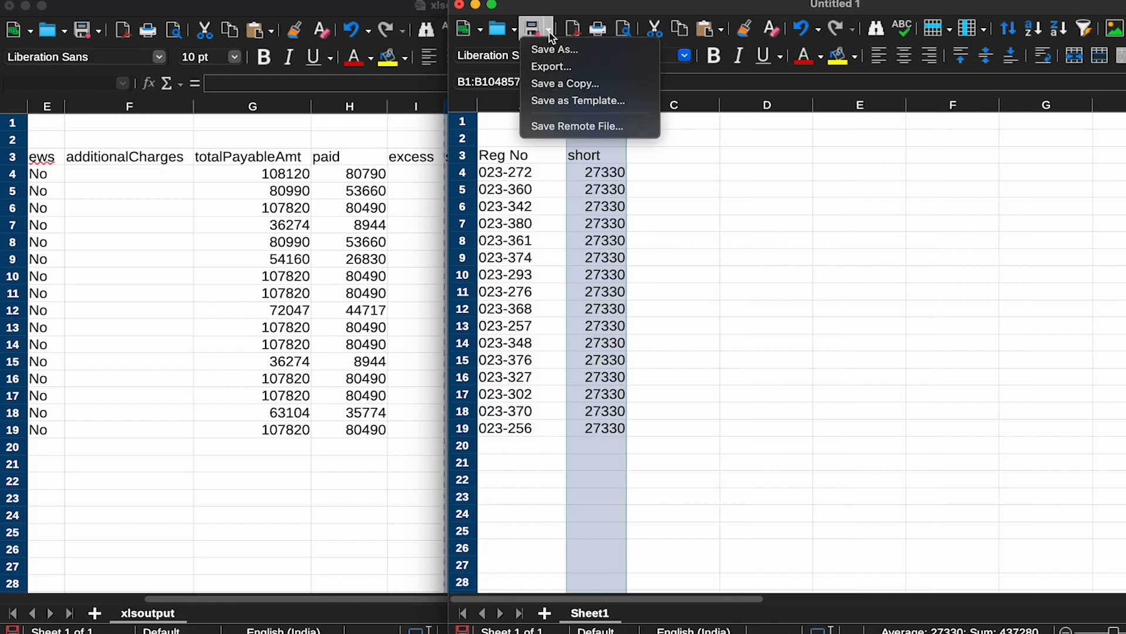
{"action": "left_click", "coordinate": [554, 49]}
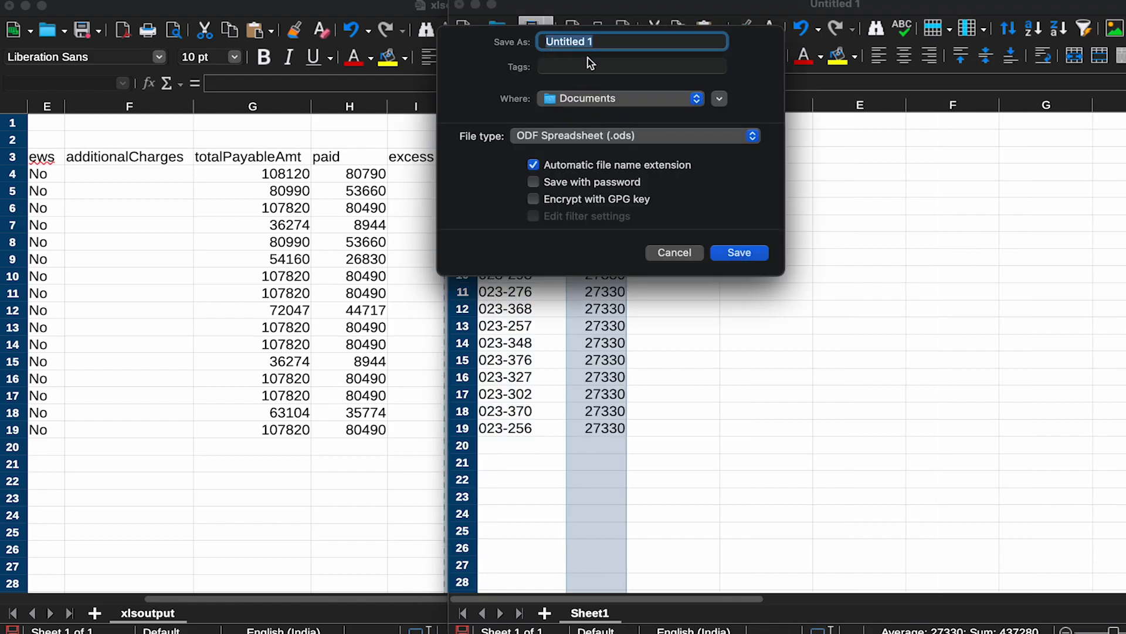
Save the sheet as Opening_balance in Text CSV (.csv) format.
{"action": "type", "text": "Opening"}
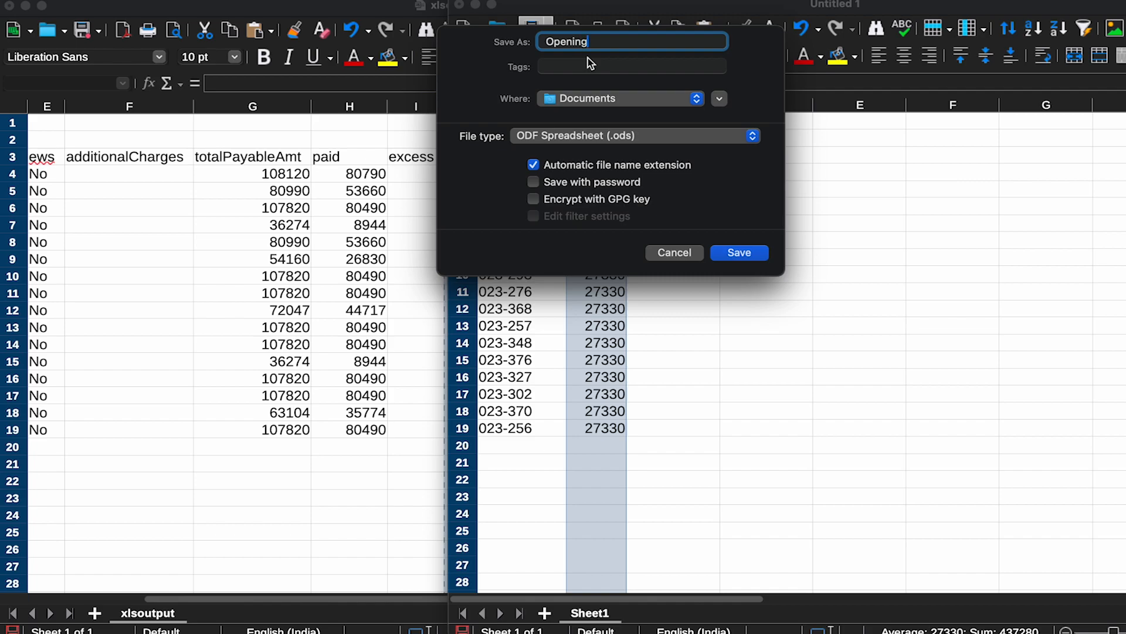
{"action": "type", "text": "_balanc"}
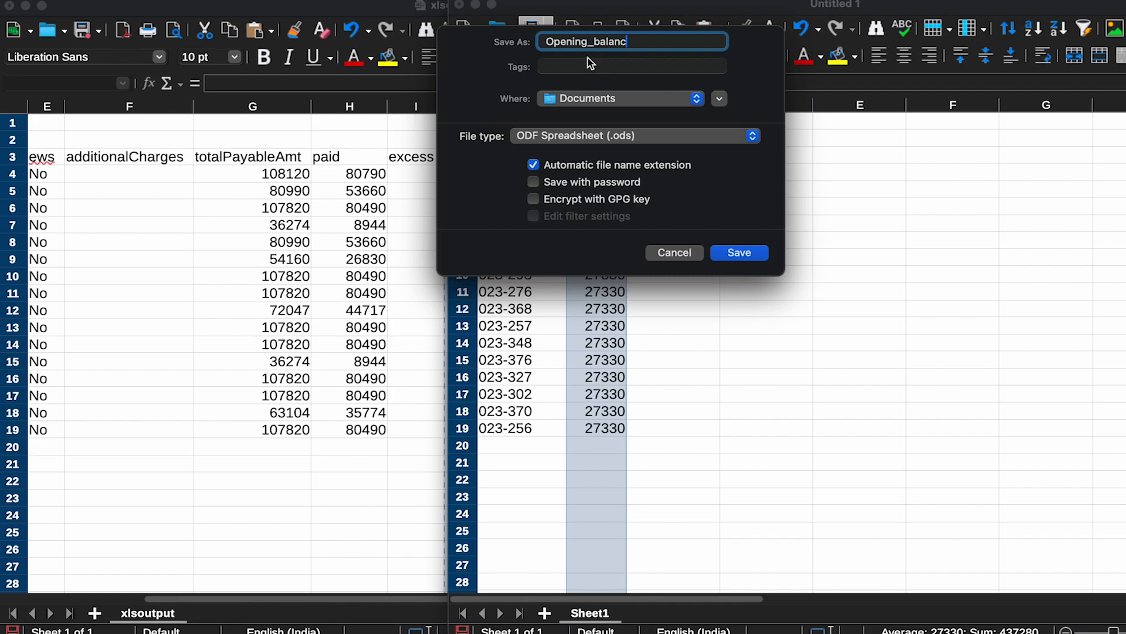
{"action": "left_click", "coordinate": [751, 136]}
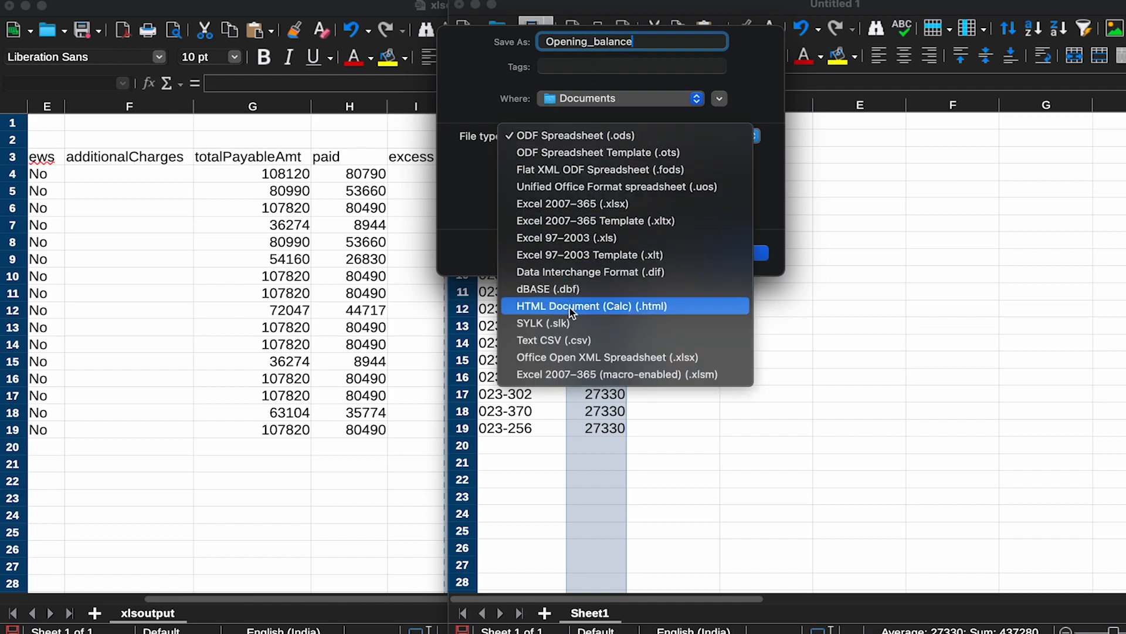
{"action": "left_click", "coordinate": [553, 340]}
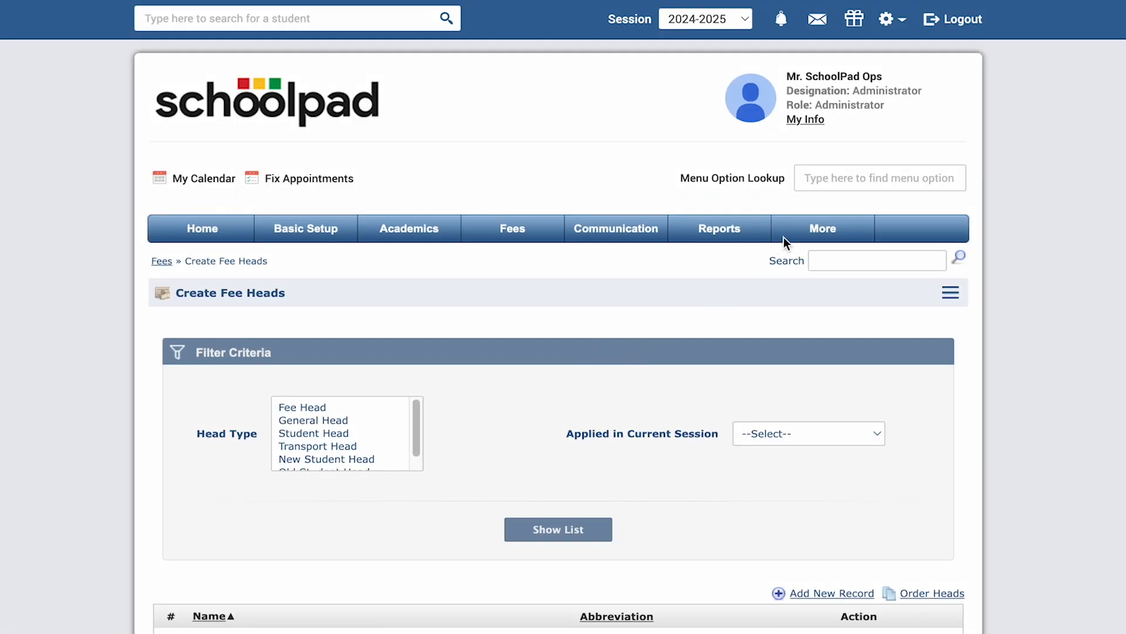
Reach Assign Fee Head Values and start a Bulk Assign from CSV.
{"action": "type", "text": "assign"}
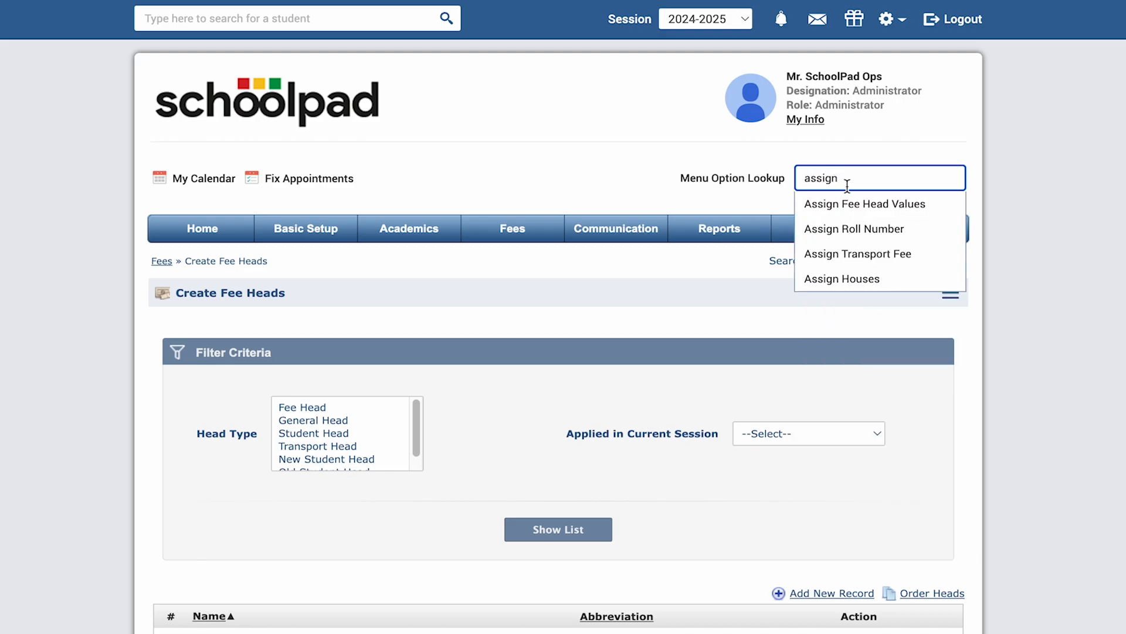
{"action": "left_click", "coordinate": [865, 203]}
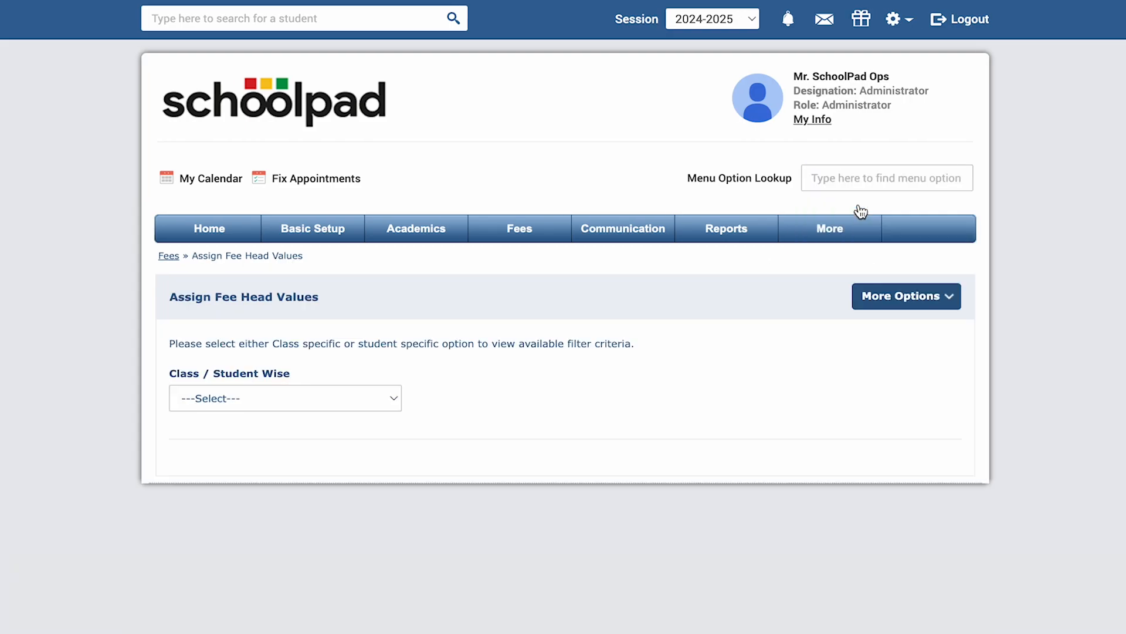
{"action": "left_click", "coordinate": [905, 295]}
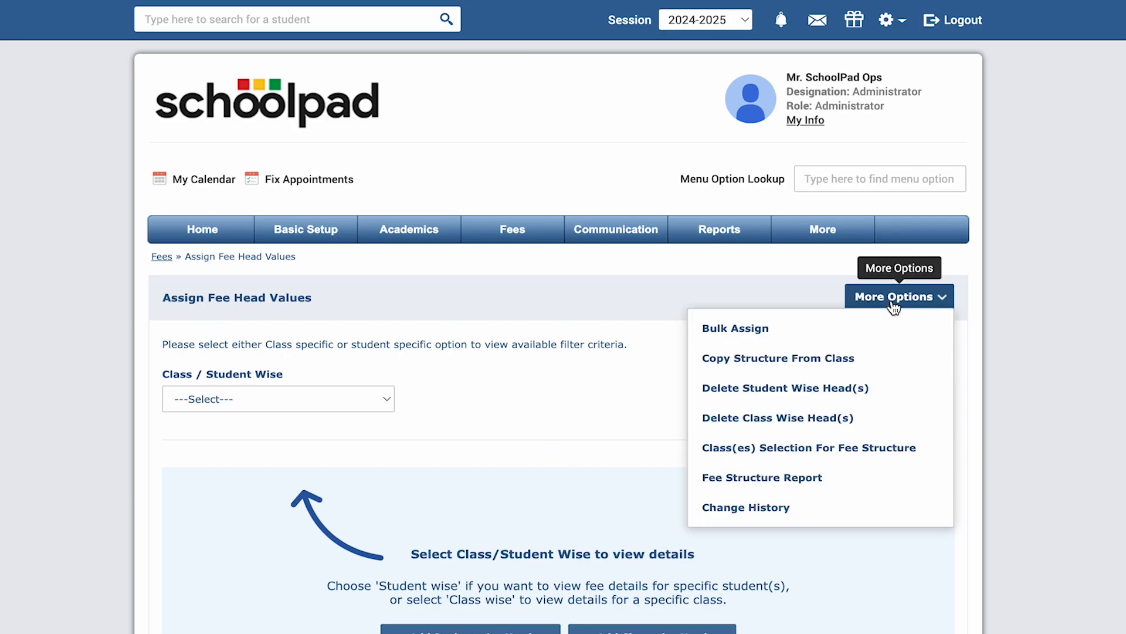
{"action": "left_click", "coordinate": [735, 329]}
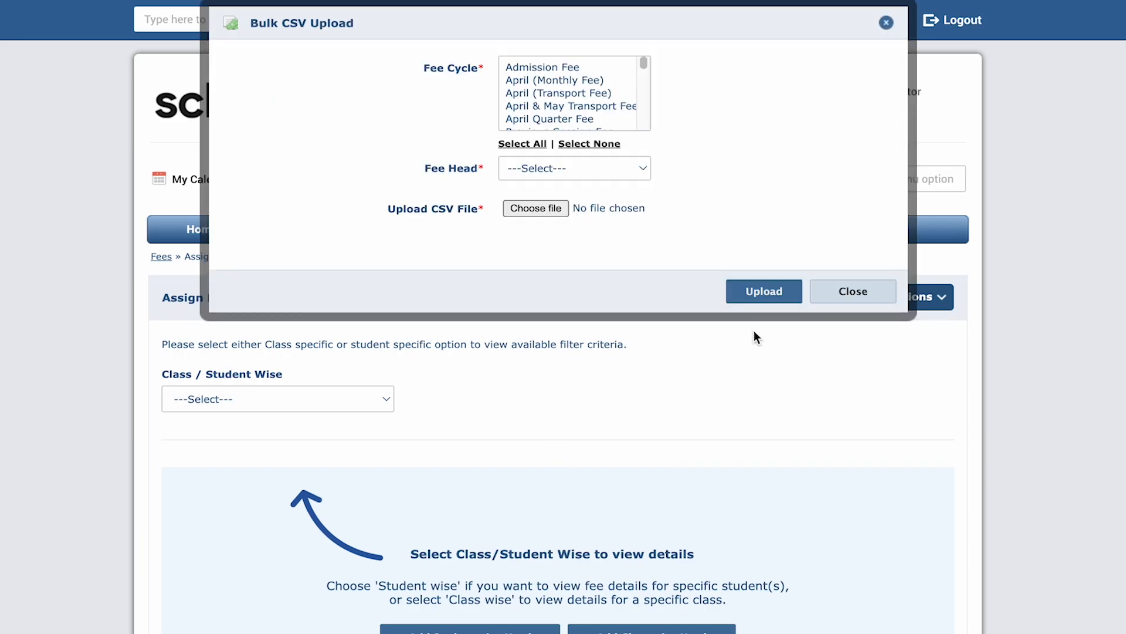
{"action": "scroll", "scroll_direction": "down", "scroll_amount": 3}
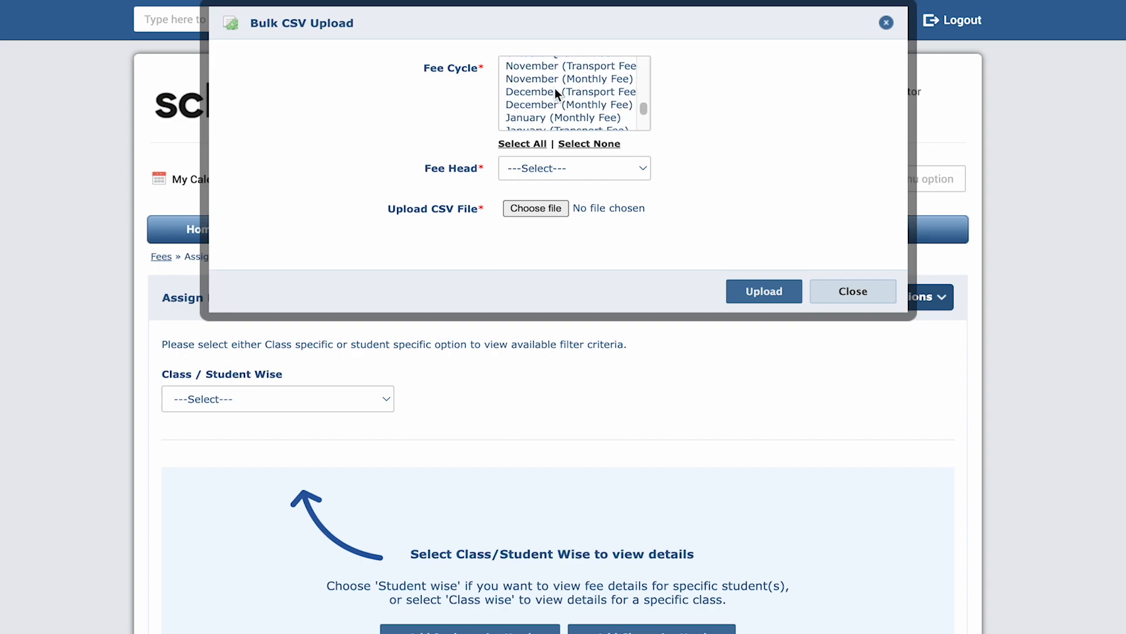
{"action": "scroll", "scroll_direction": "up", "scroll_amount": 3}
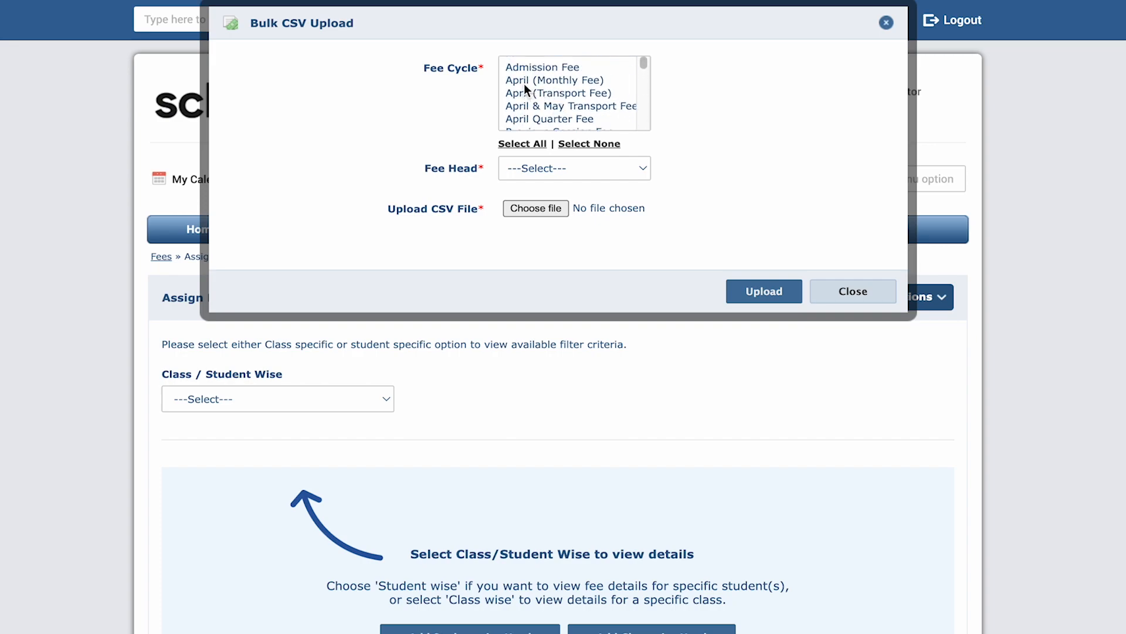
Set cycle April (Monthly Fee), head Opening balance, and attach Opening_balance.csv.
{"action": "left_click", "coordinate": [574, 168]}
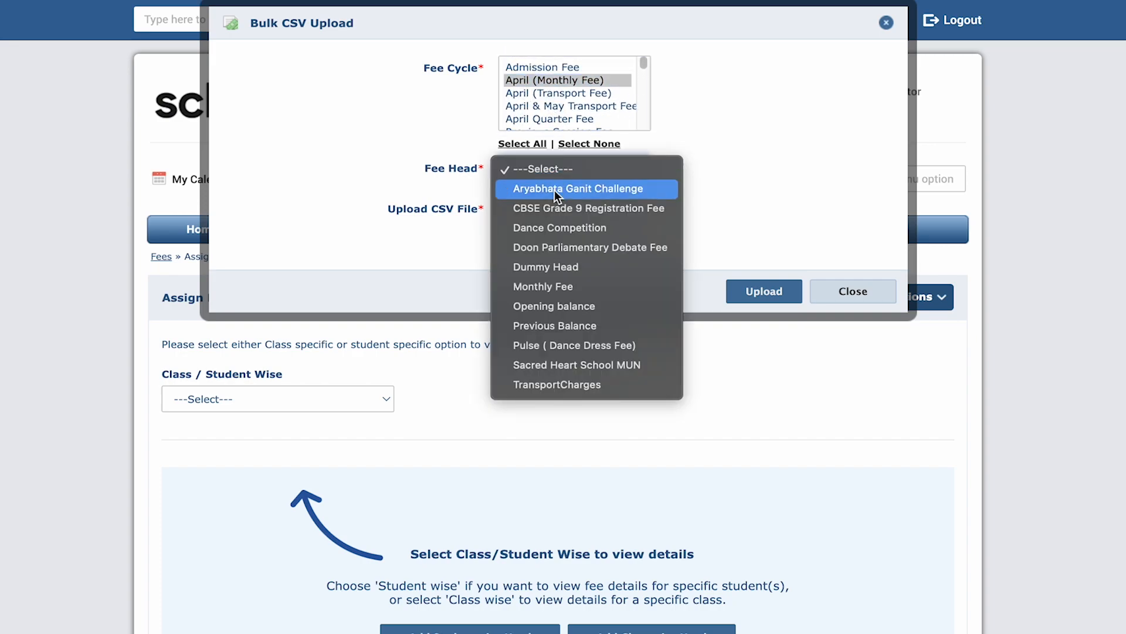
{"action": "left_click", "coordinate": [553, 305]}
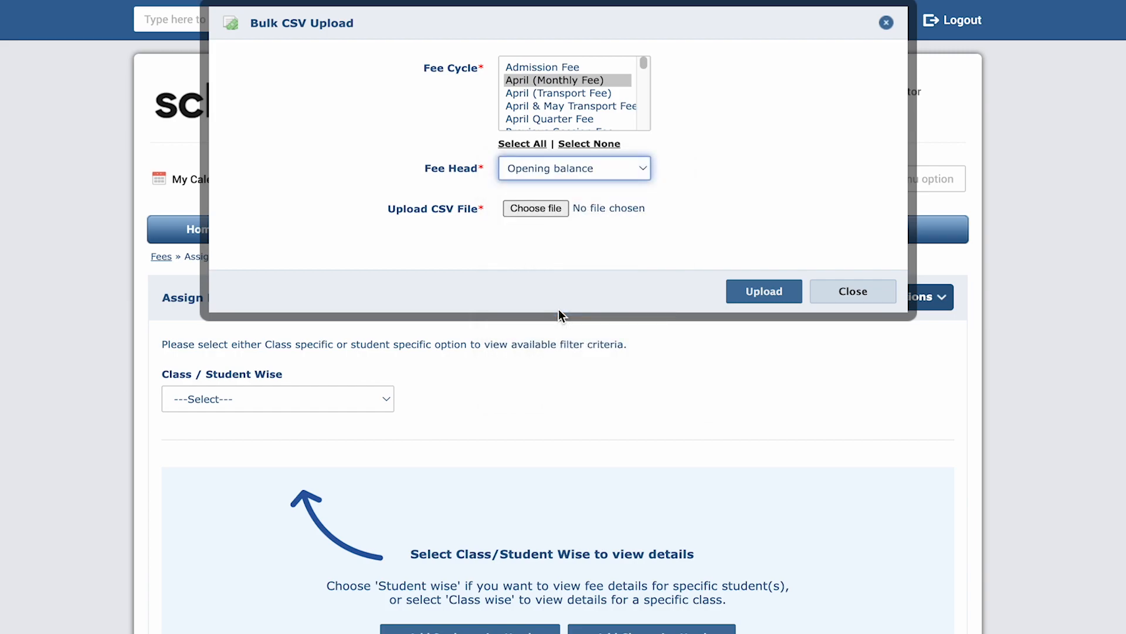
{"action": "left_click", "coordinate": [535, 209]}
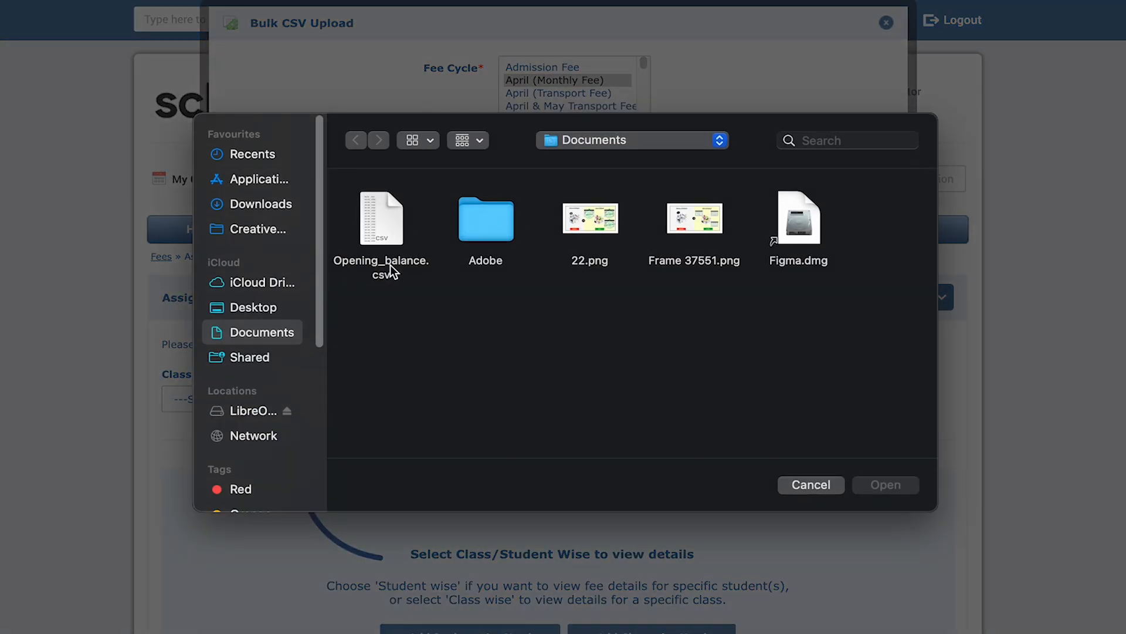
{"action": "left_click", "coordinate": [811, 484]}
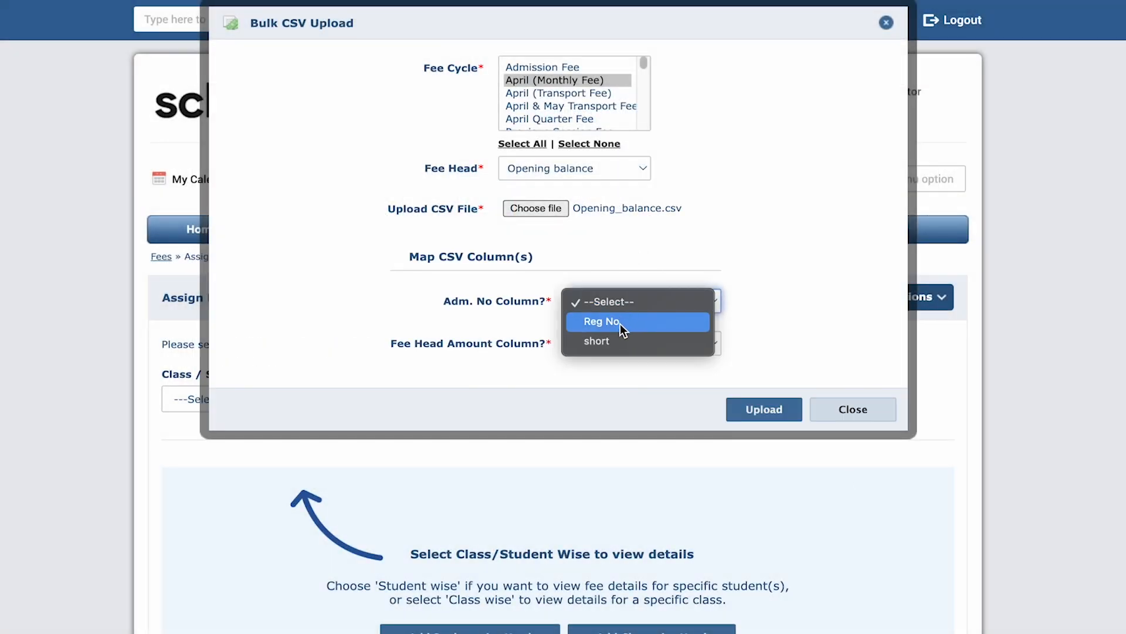
Map admission numbers to the Reg No column and fee amounts to the short column.
{"action": "left_click", "coordinate": [602, 321]}
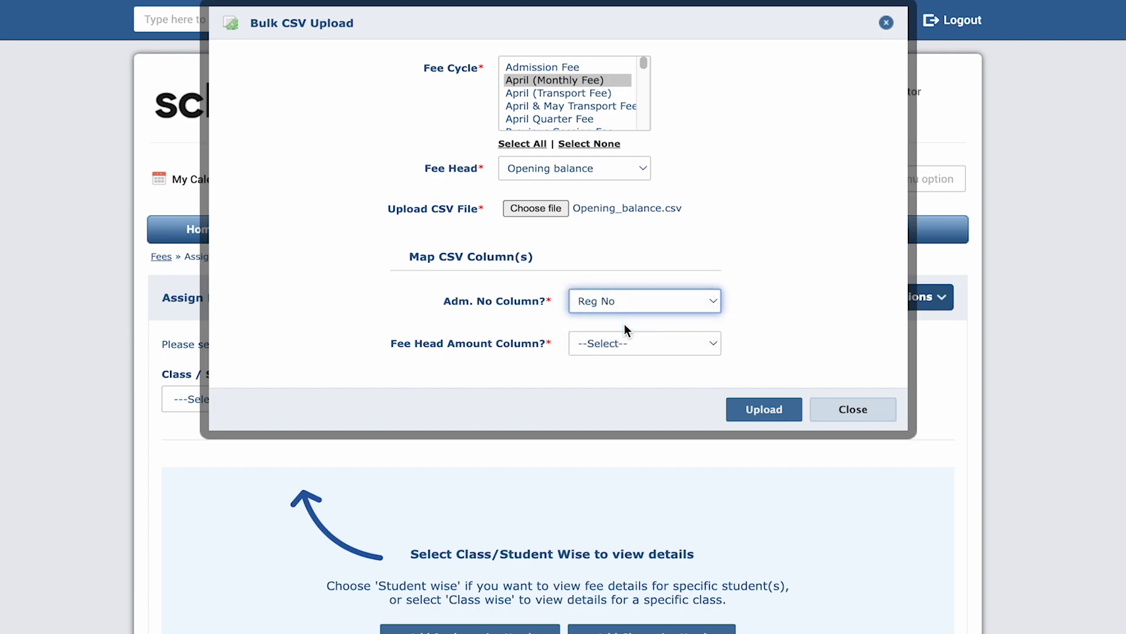
{"action": "left_click", "coordinate": [644, 343]}
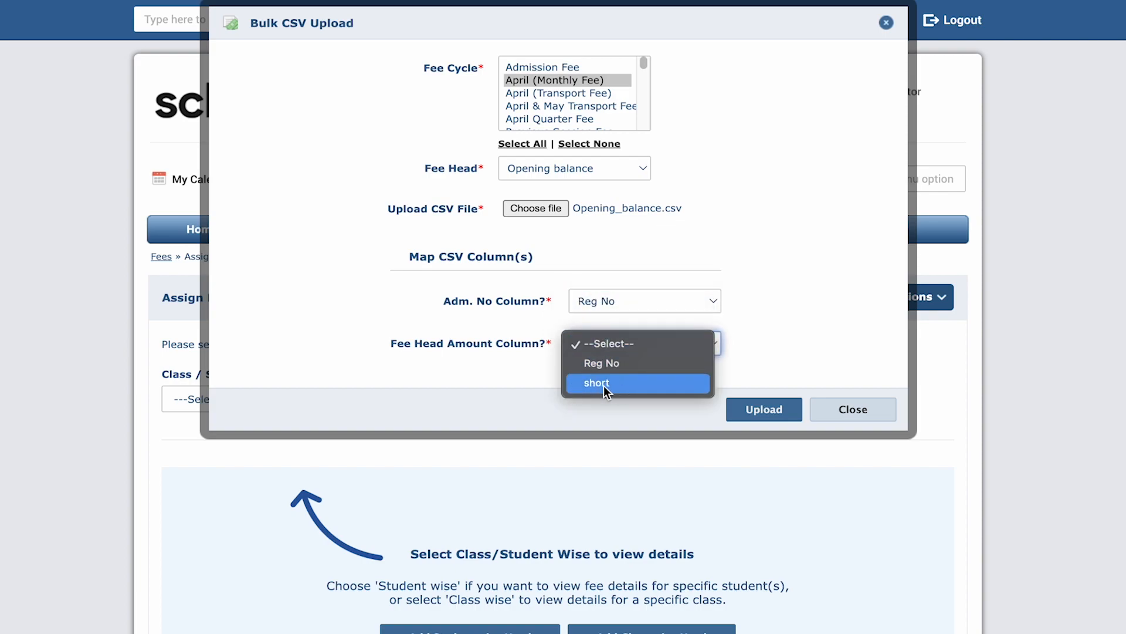
{"action": "left_click", "coordinate": [606, 382]}
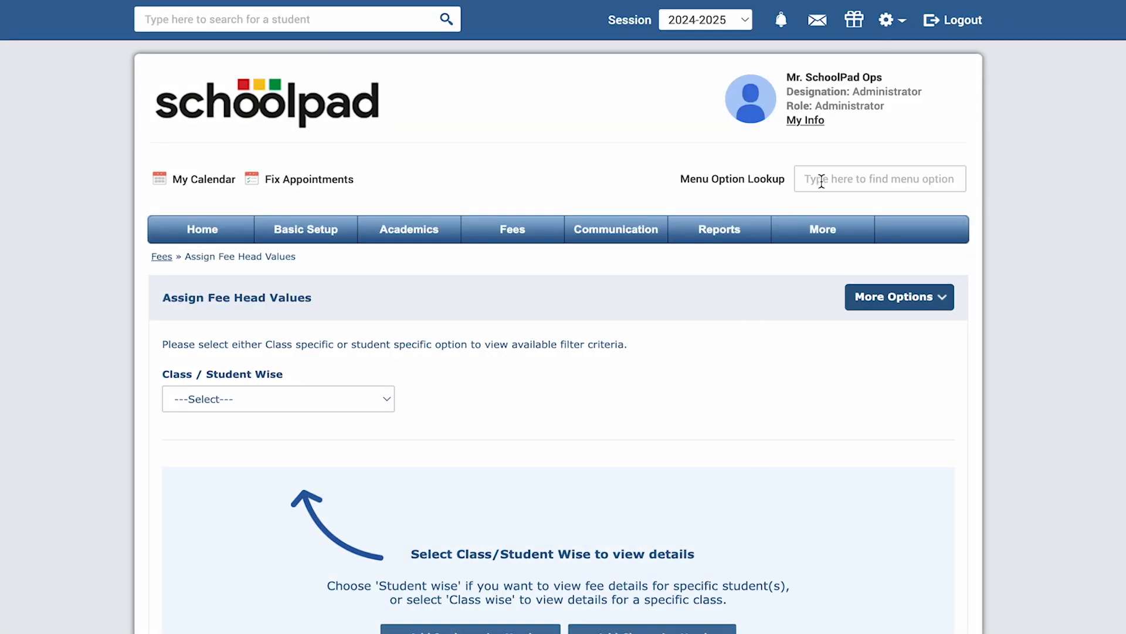
Start a menu search for Manage Sessions after the upload closes.
{"action": "type", "text": "Manage session"}
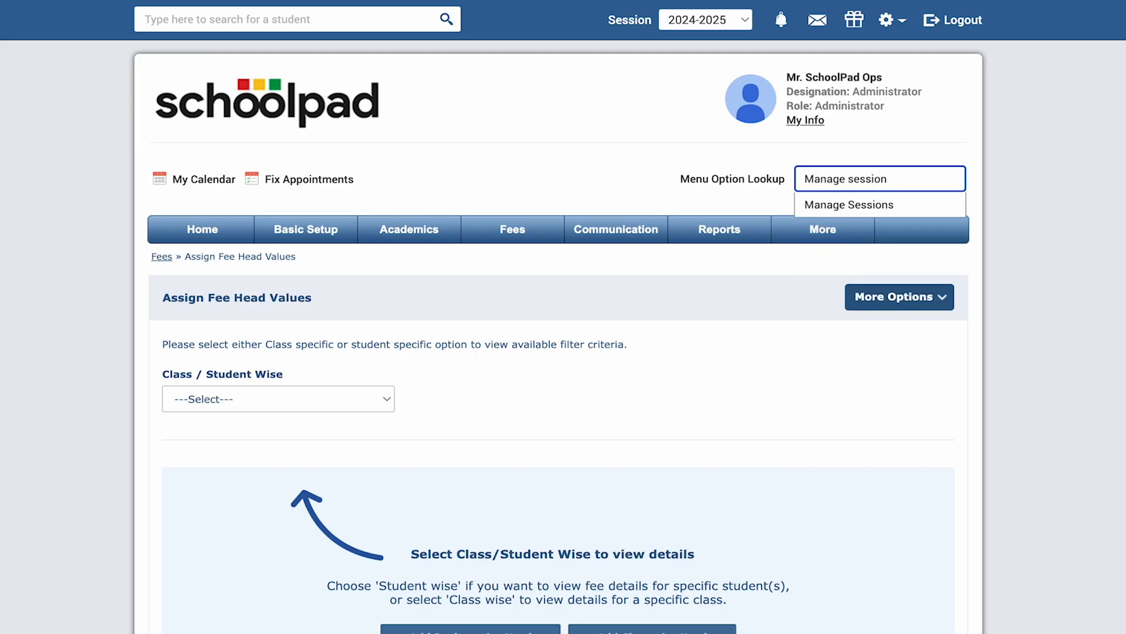
In Manage Sessions, edit session 2024-2025 and set Disable Fees for Session to Yes.
{"action": "left_click", "coordinate": [849, 204]}
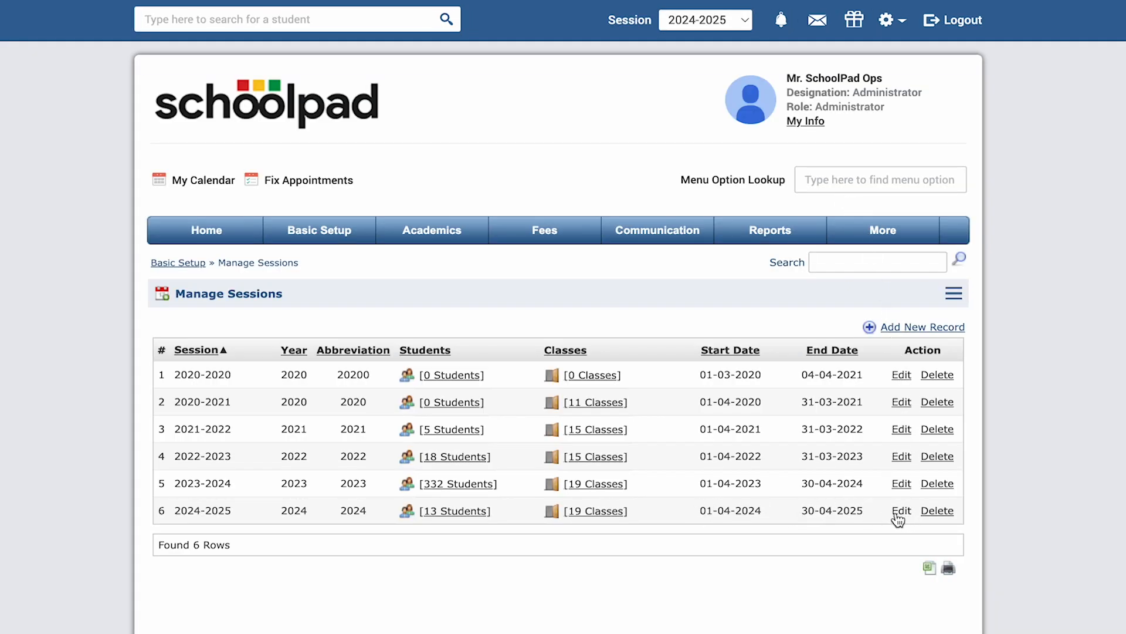
{"action": "mouse_move", "coordinate": [897, 525]}
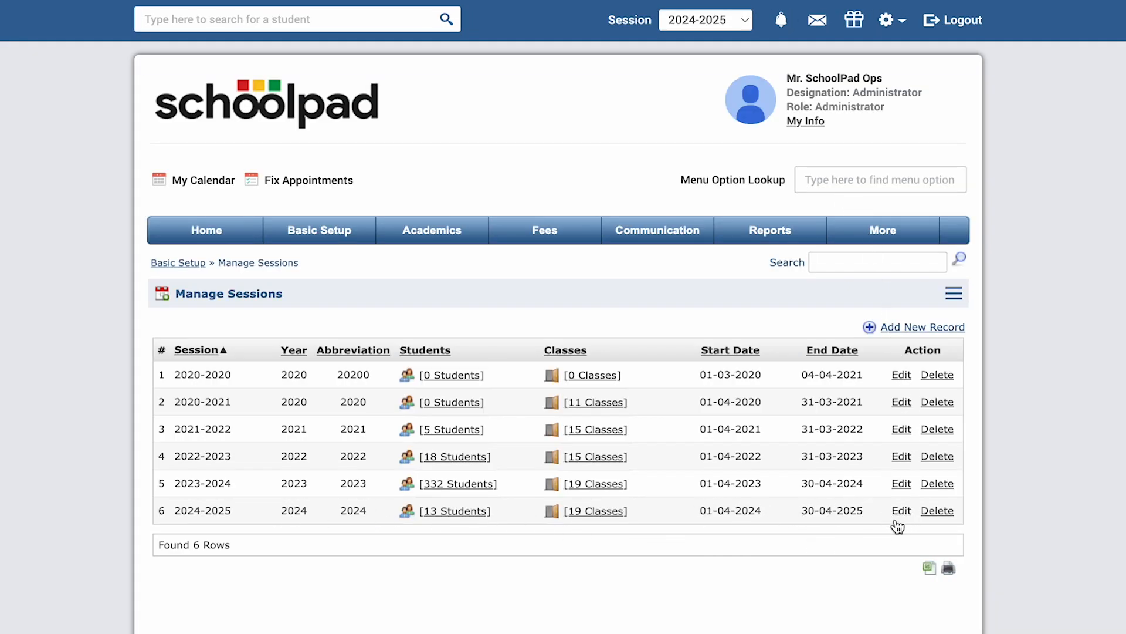
{"action": "left_click", "coordinate": [900, 510]}
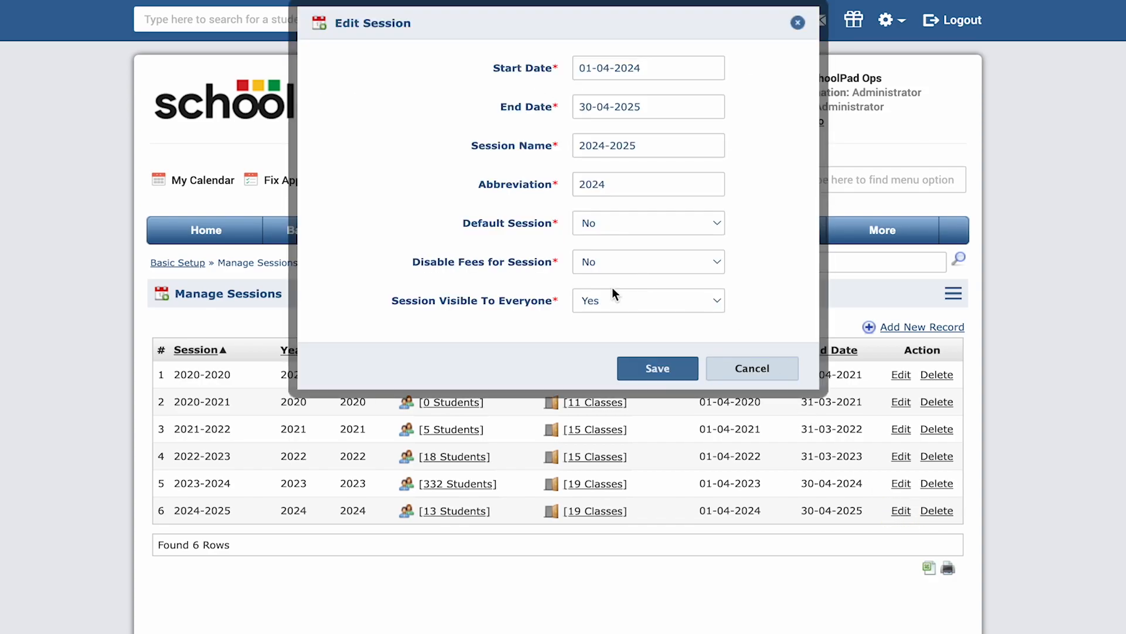
{"action": "left_click", "coordinate": [647, 261]}
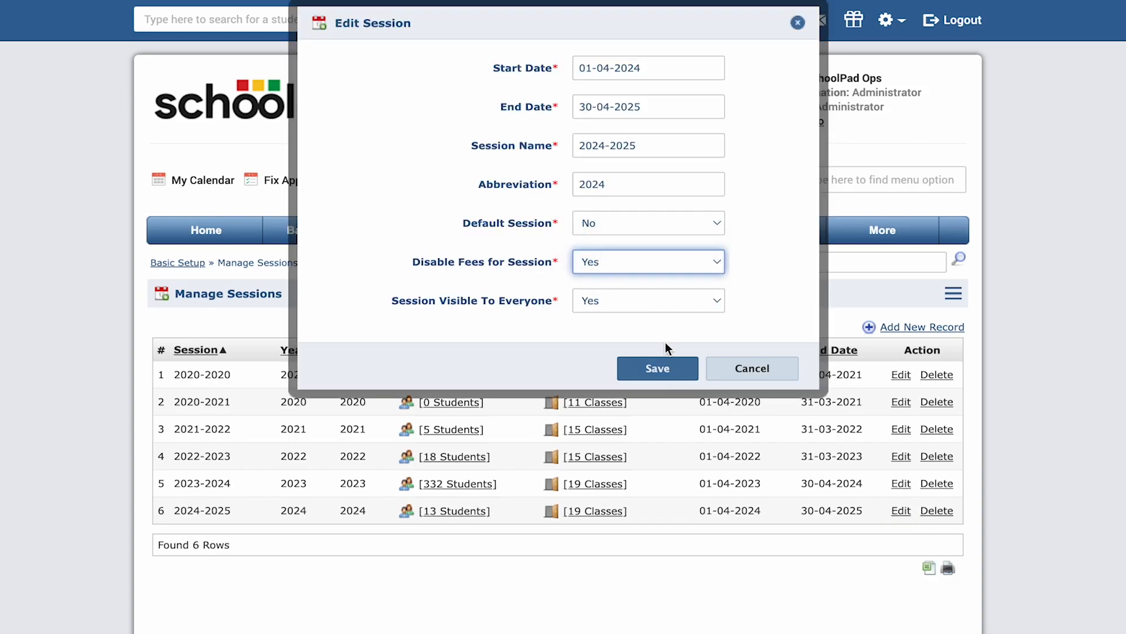
{"action": "mouse_move", "coordinate": [657, 367]}
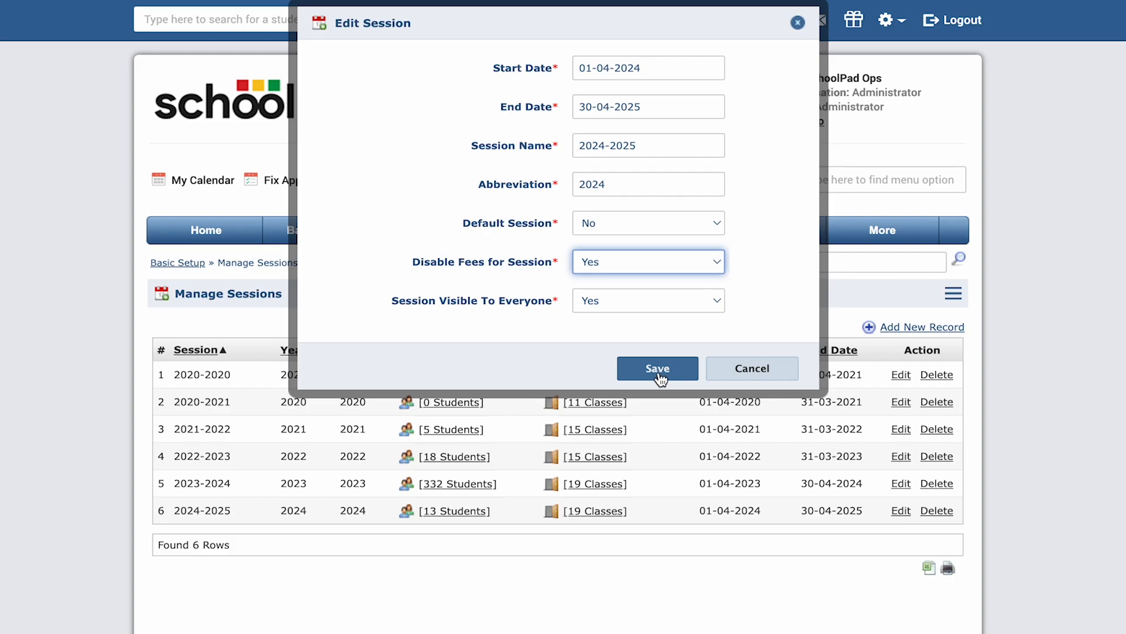